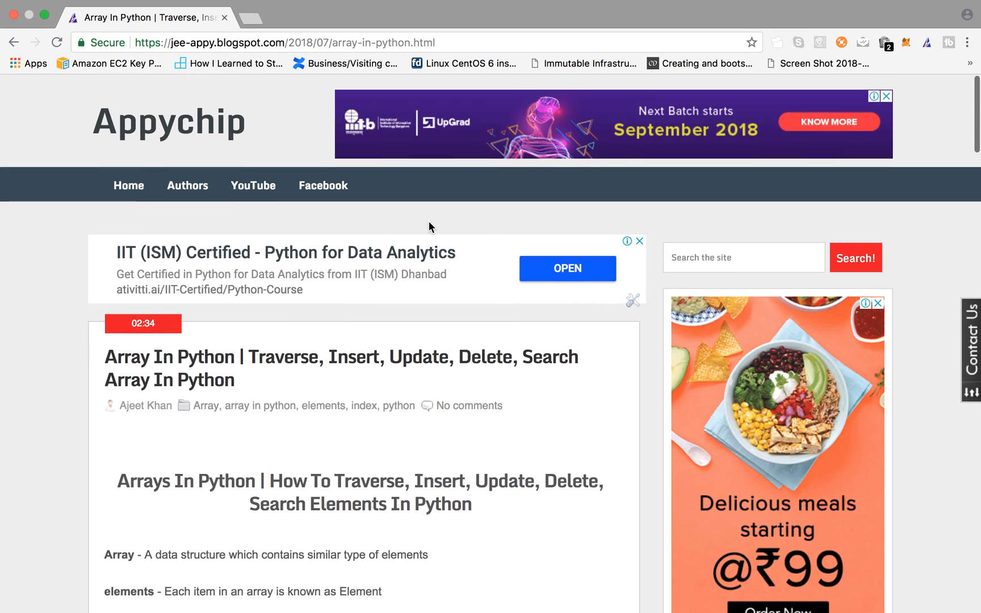
- Scroll past the ads to the Structure of an Array and Array operations sections
scroll("down", 3)
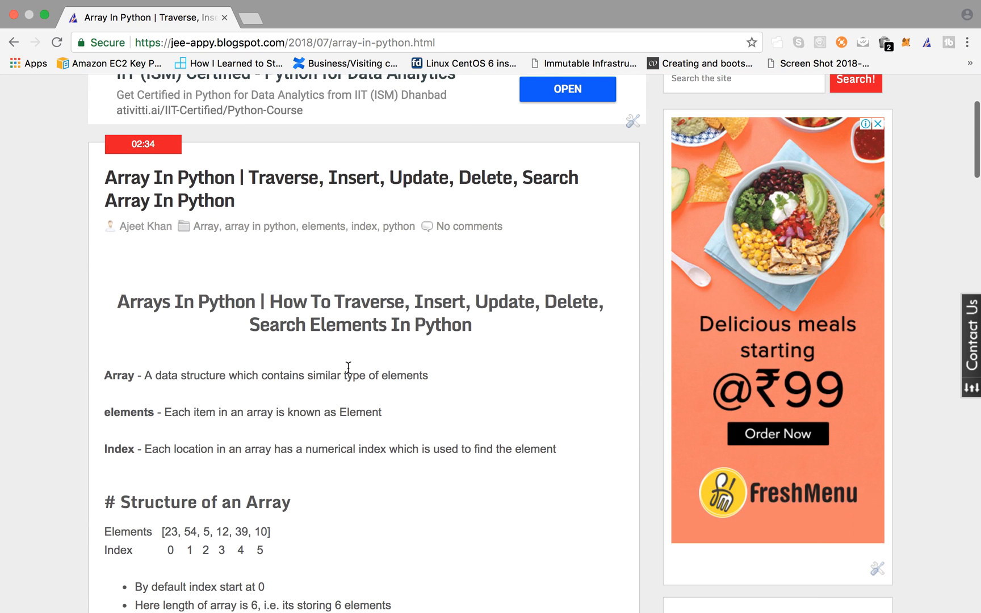
scroll("down", 3)
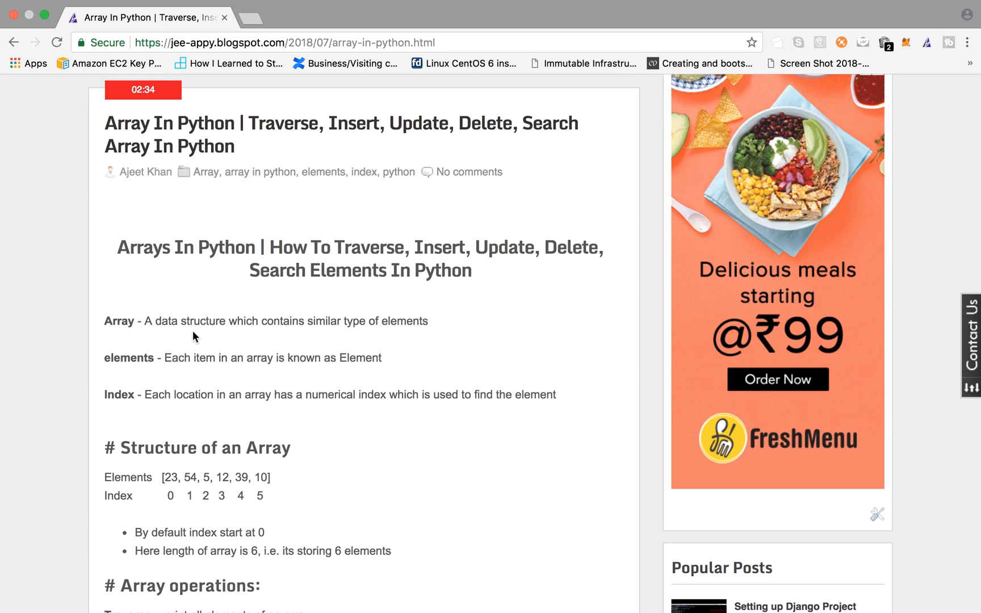
mouse_move(257, 337)
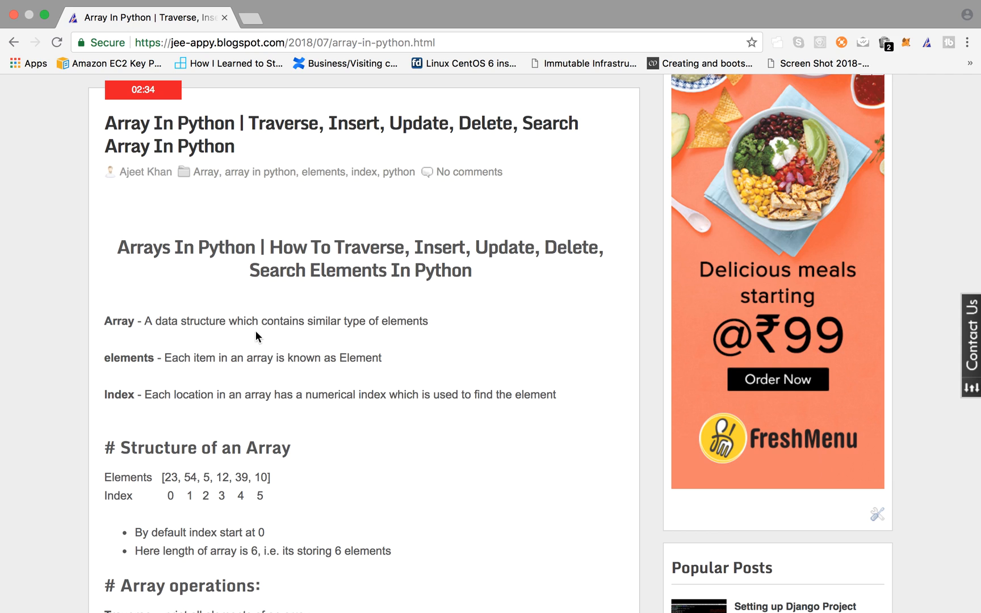
mouse_move(393, 335)
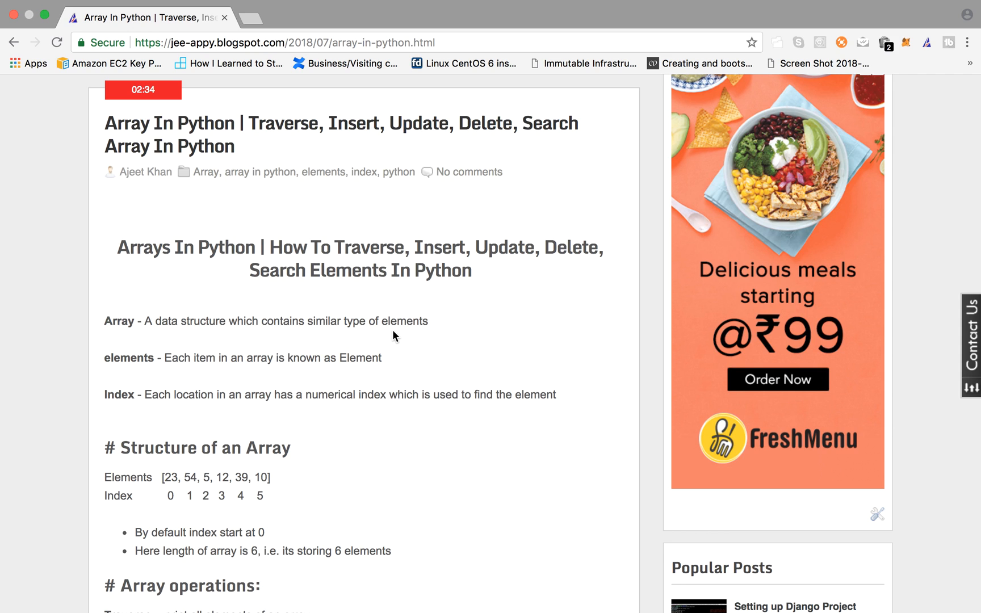
scroll("down", 3)
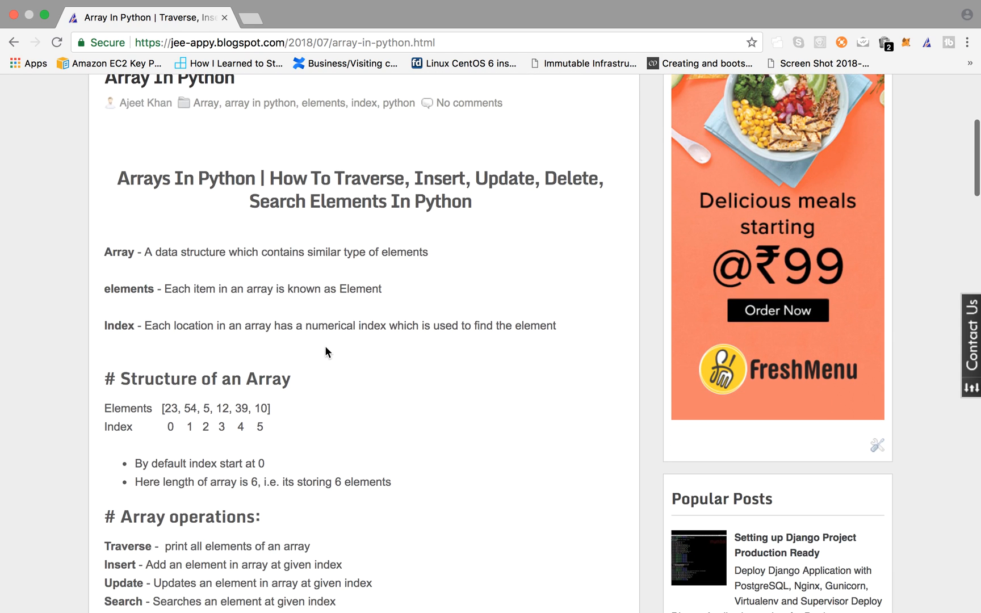
scroll("down", 3)
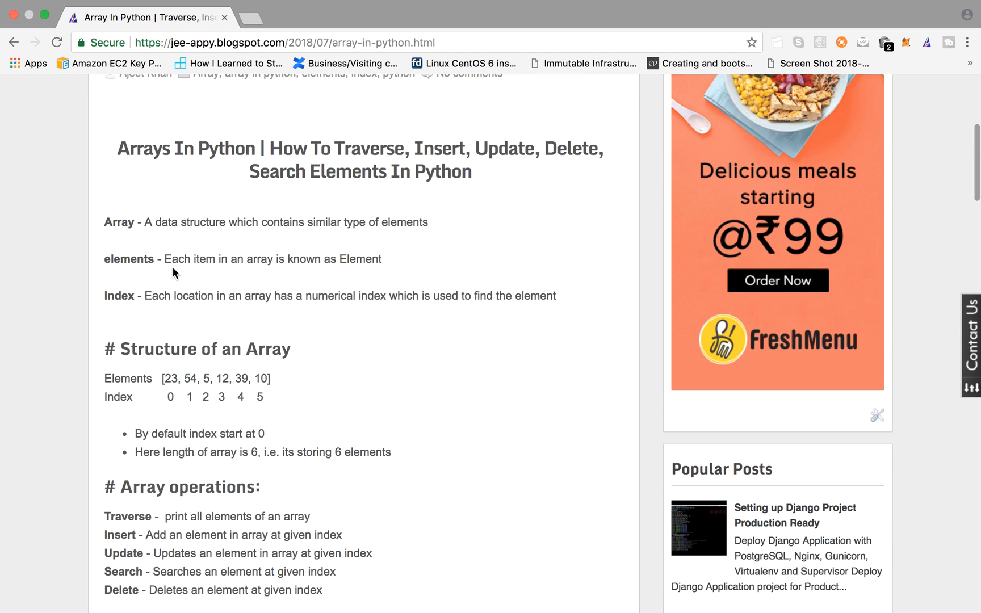
mouse_move(320, 280)
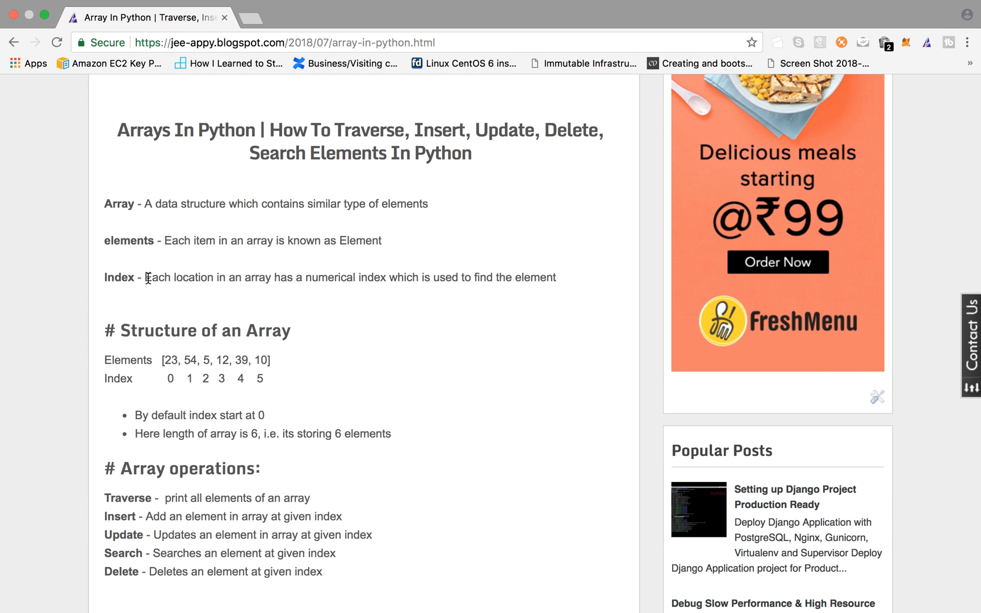
mouse_move(230, 289)
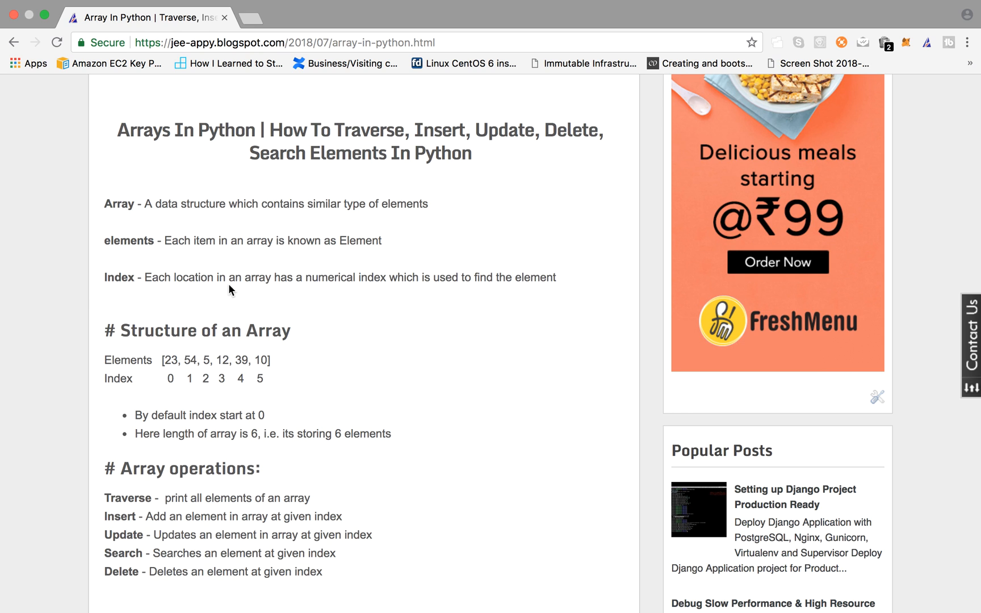
mouse_move(433, 295)
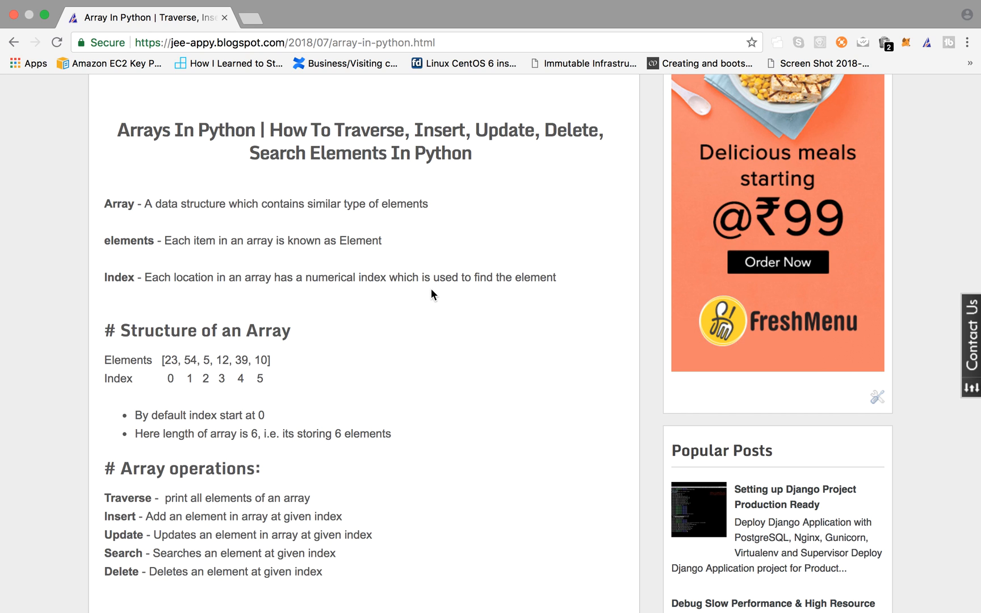
- Scroll down to the start of the 'Array operations in action' code example
scroll("down", 3)
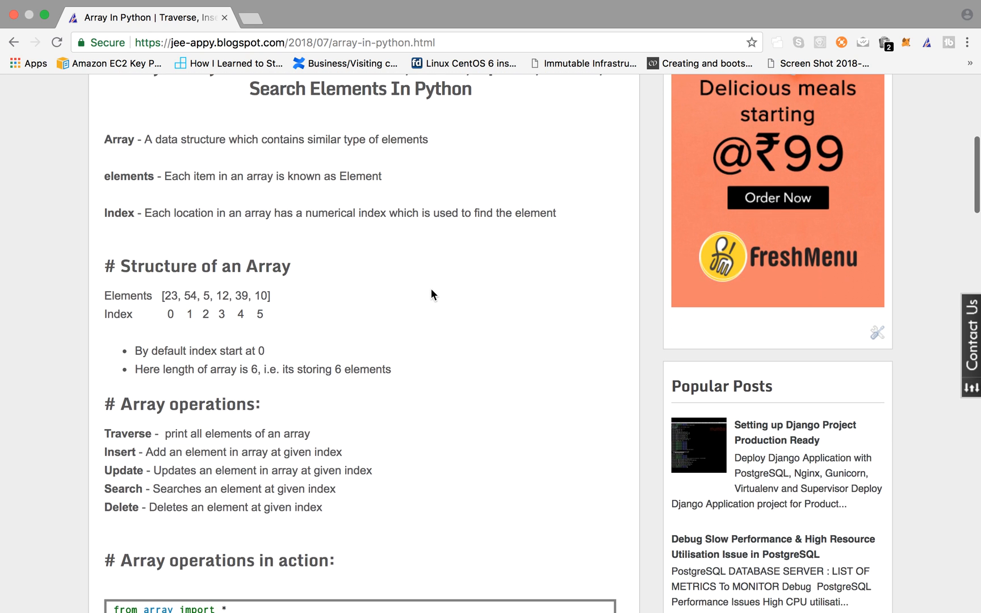
scroll("down", 3)
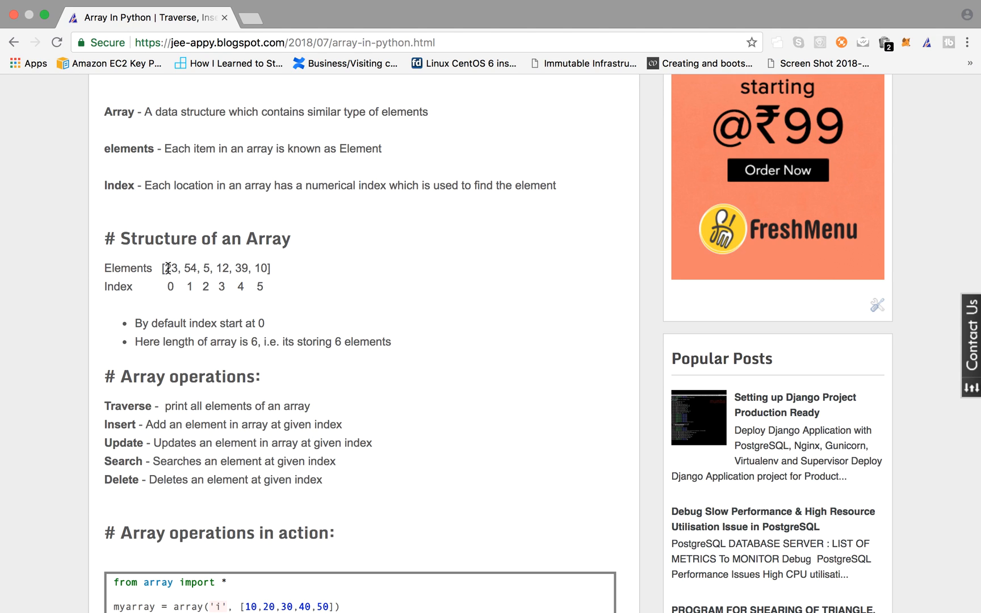
mouse_move(177, 282)
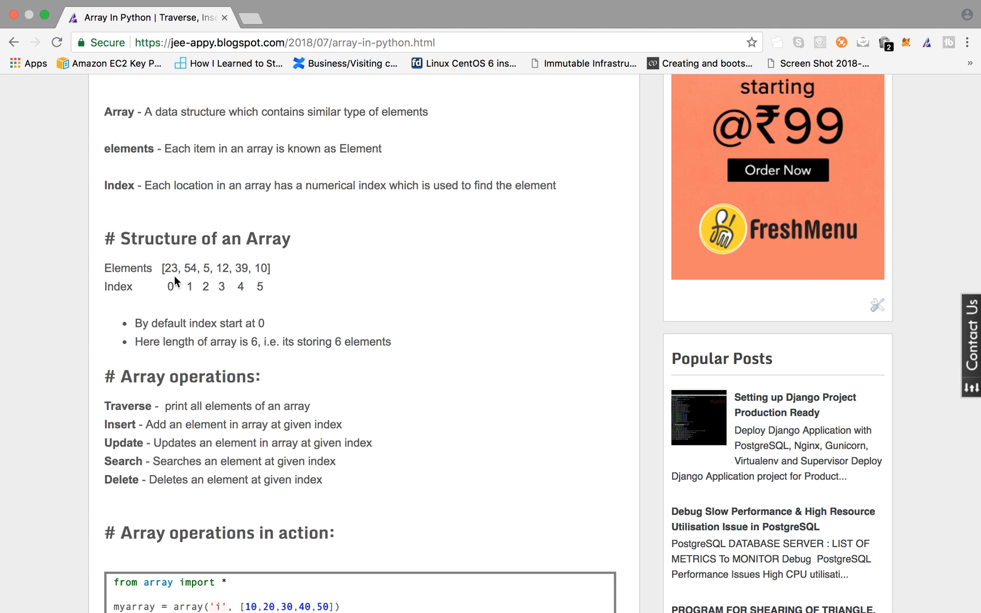
mouse_move(243, 281)
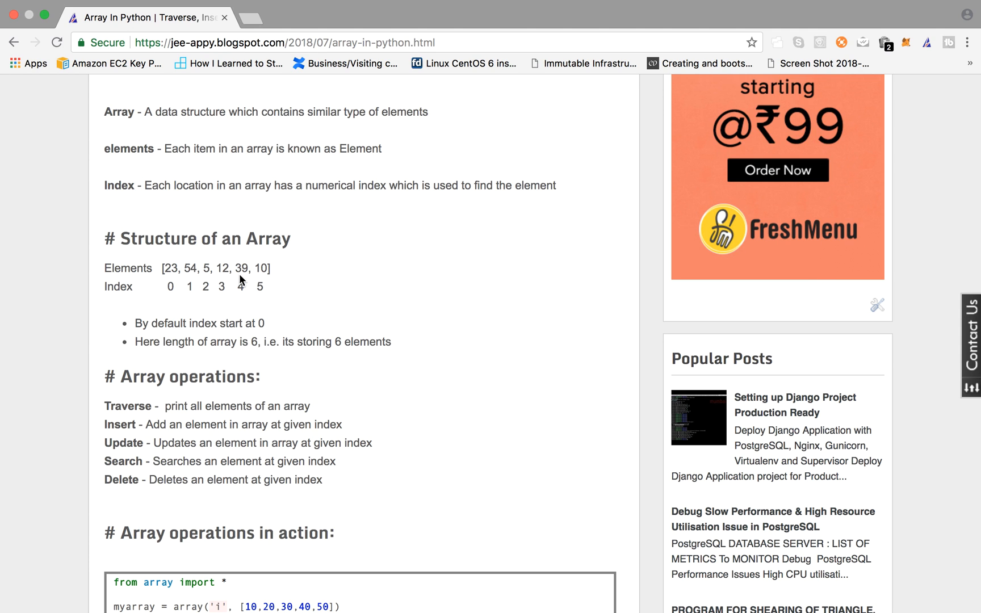
mouse_move(177, 283)
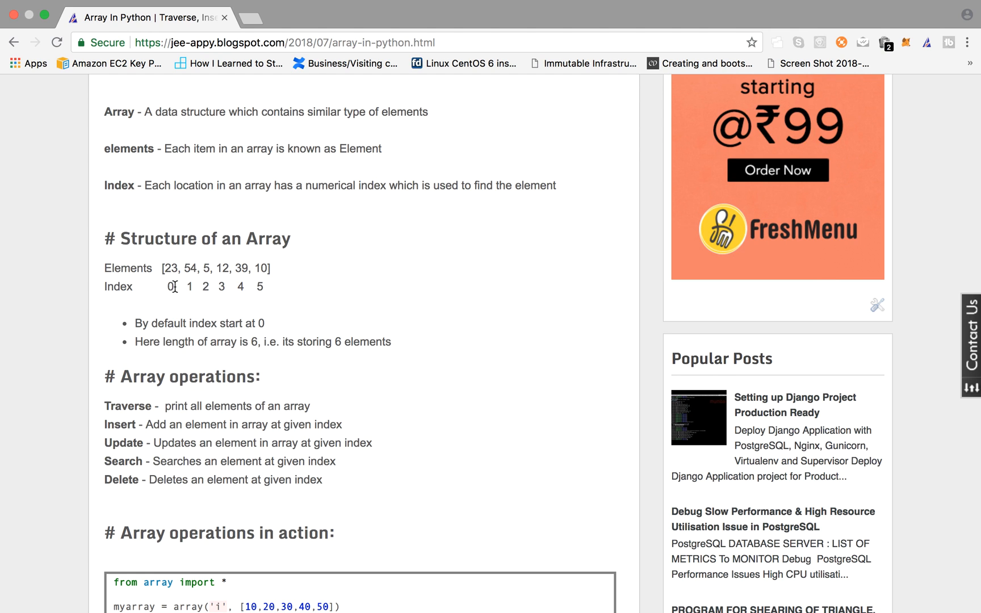
mouse_move(172, 287)
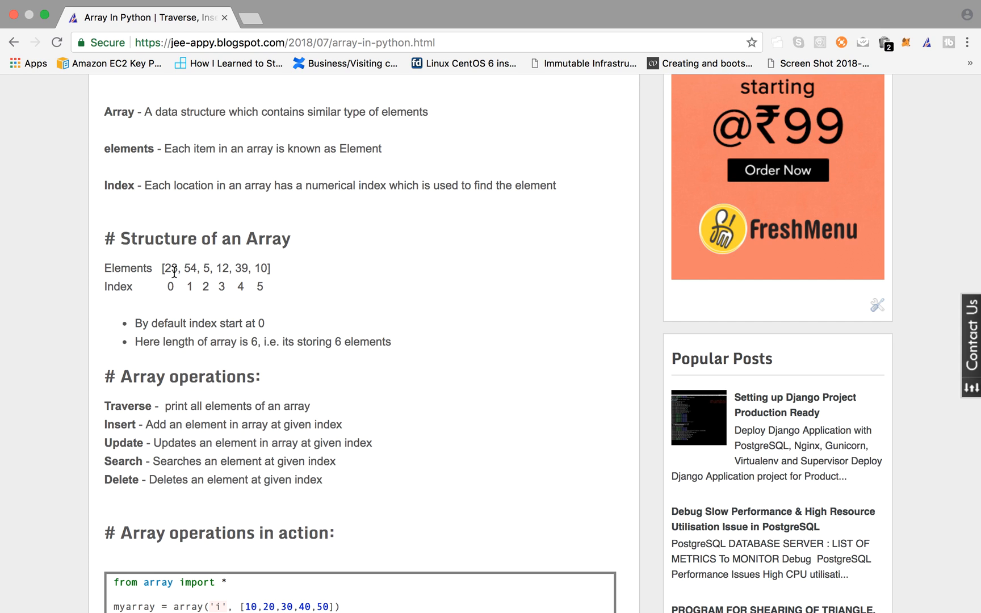
mouse_move(177, 288)
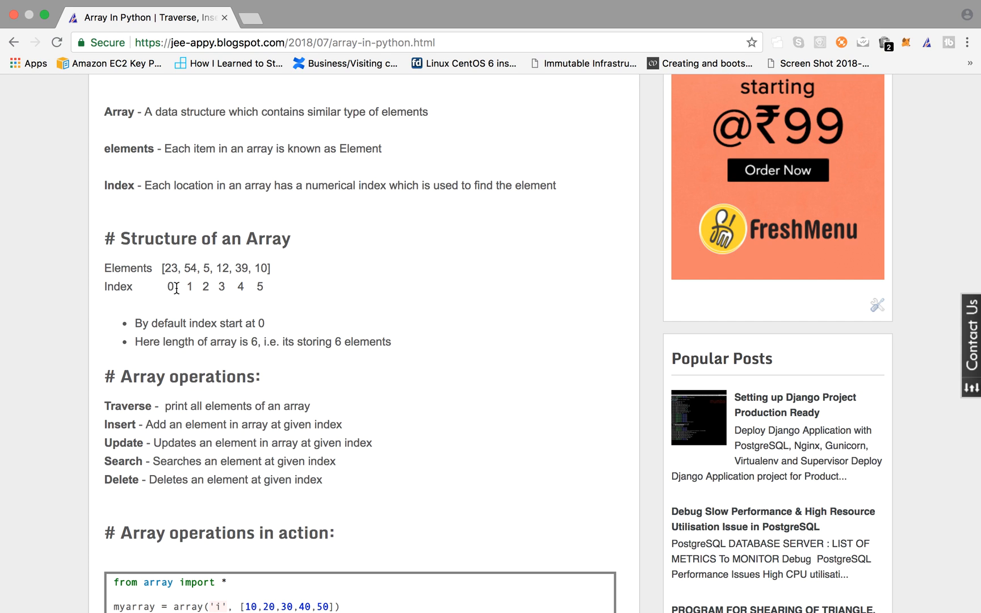
mouse_move(192, 291)
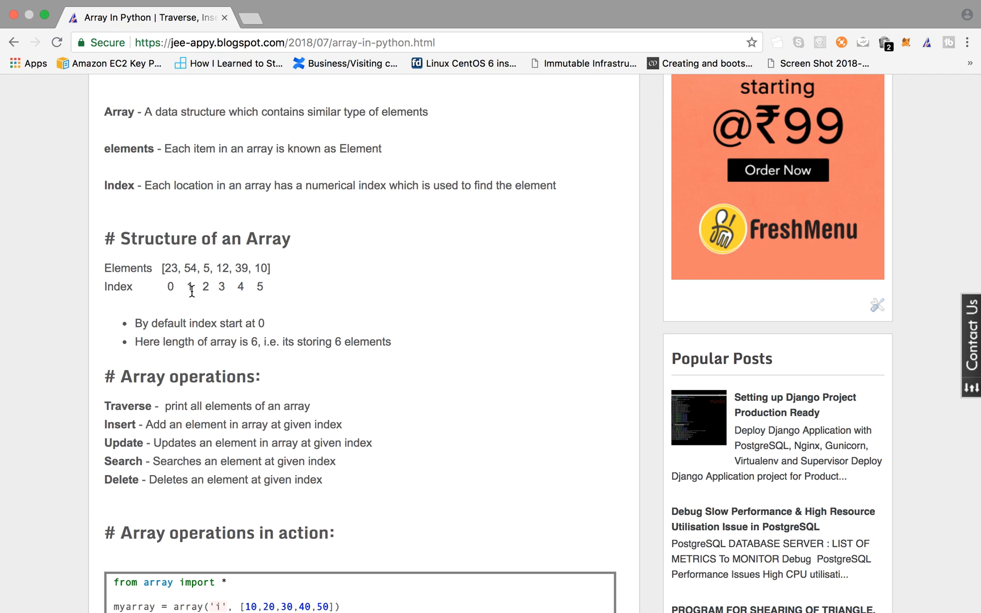
mouse_move(264, 294)
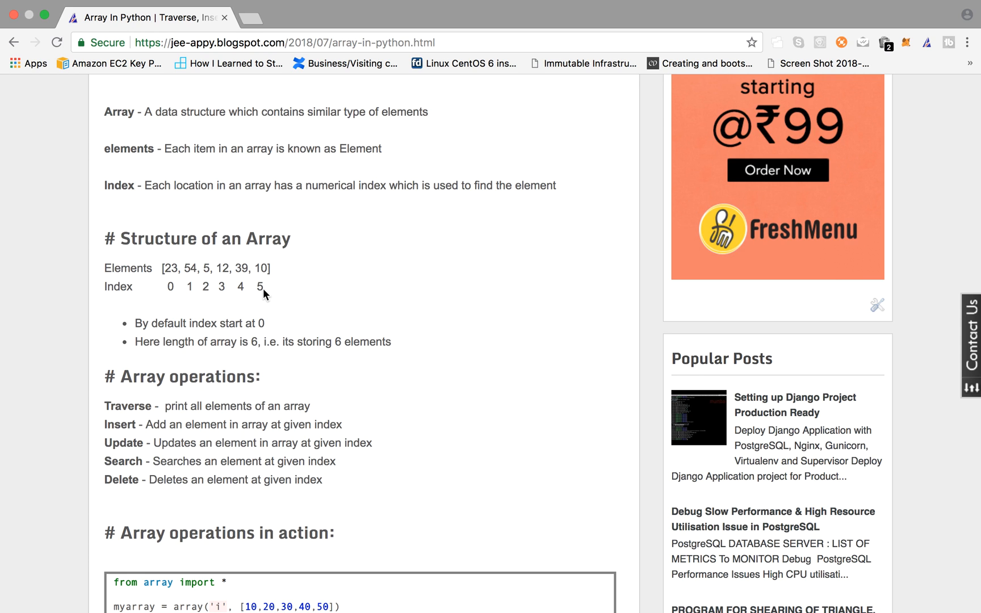
mouse_move(284, 274)
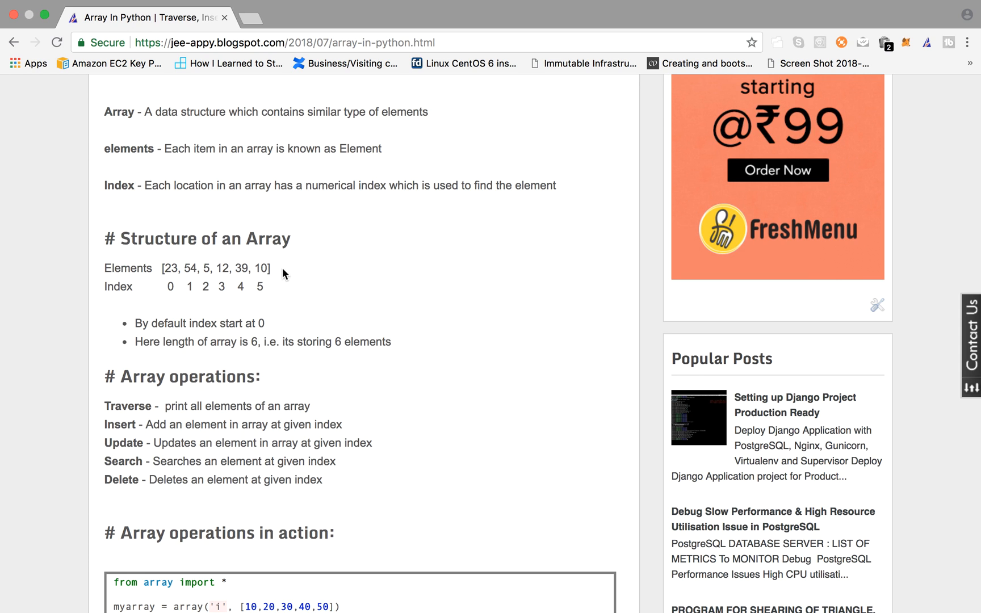
mouse_move(277, 289)
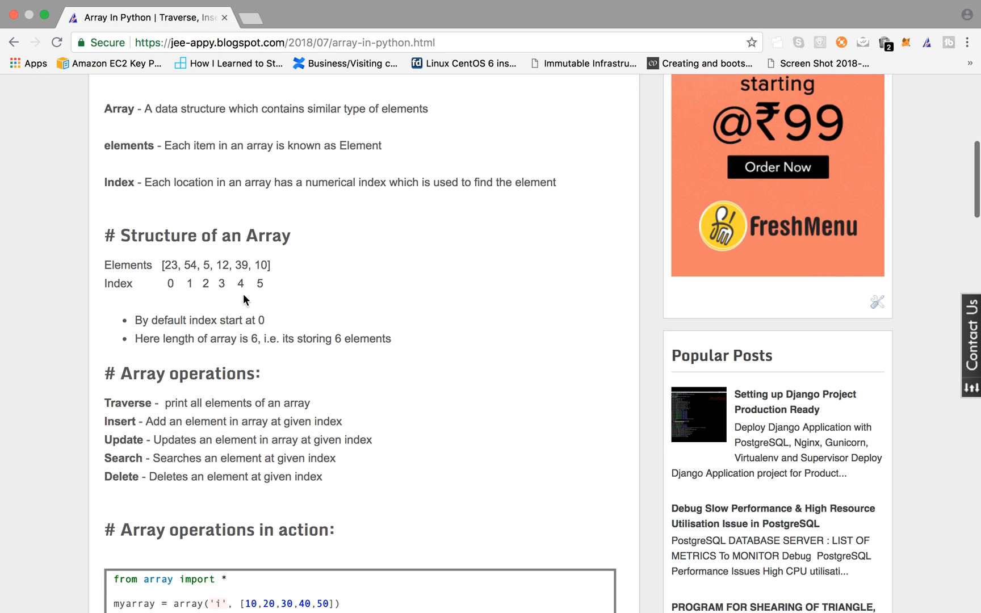
- Scroll past the operations list into the start of the code listing
scroll("down", 3)
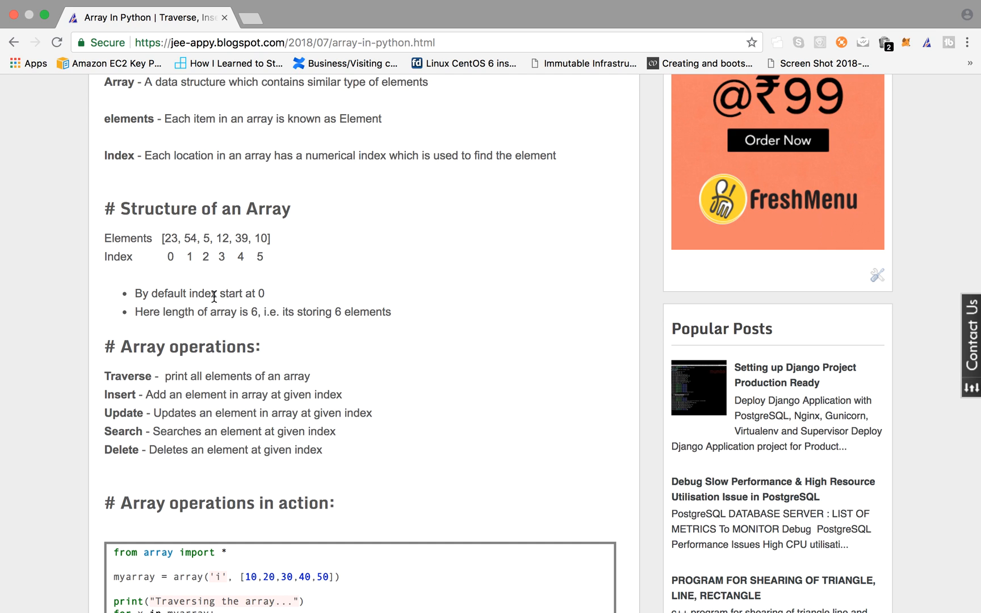
scroll("down", 3)
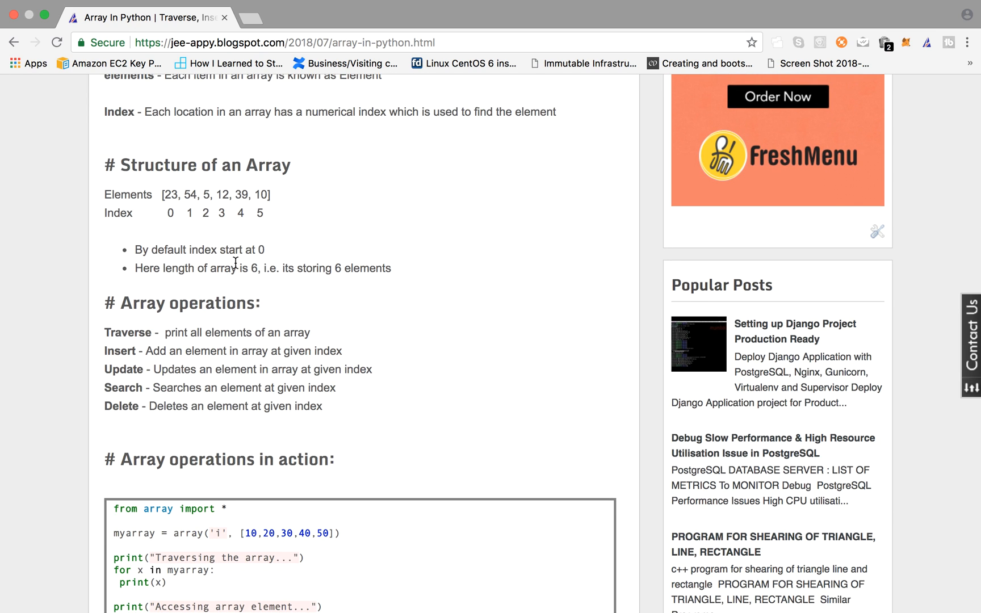
mouse_move(308, 270)
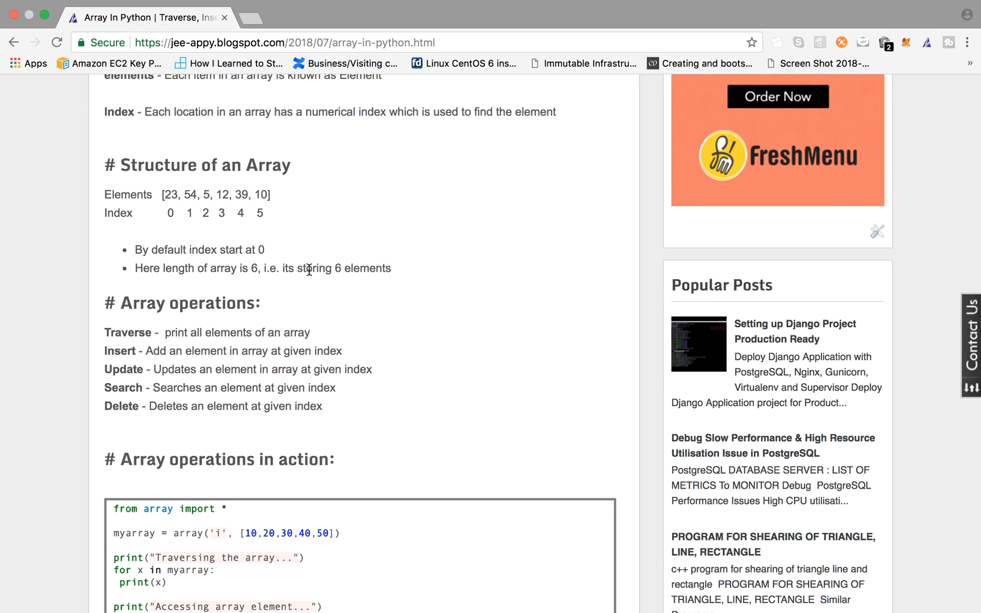
scroll("down", 3)
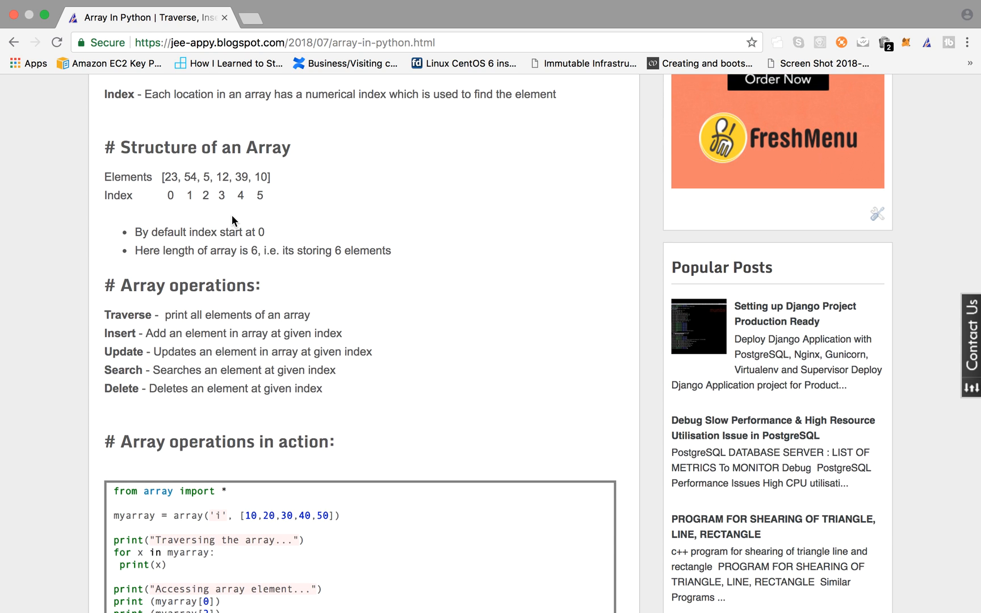
scroll("down", 3)
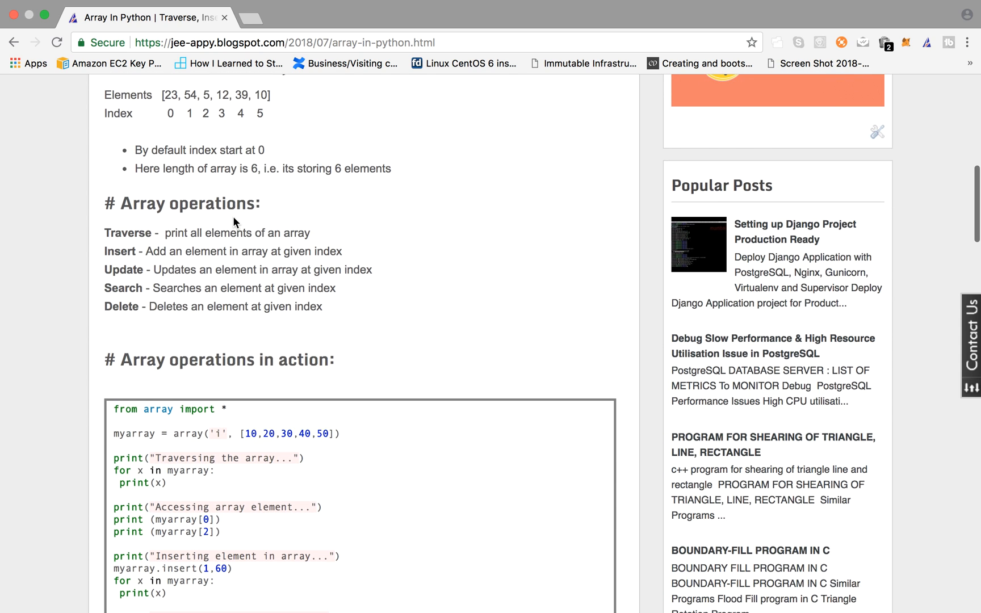
scroll("down", 3)
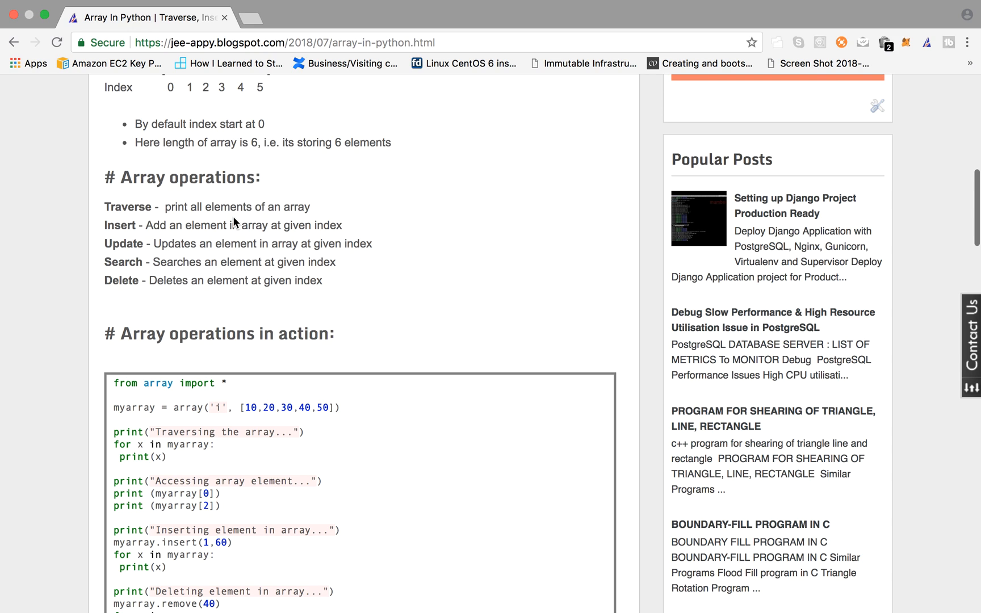
mouse_move(157, 207)
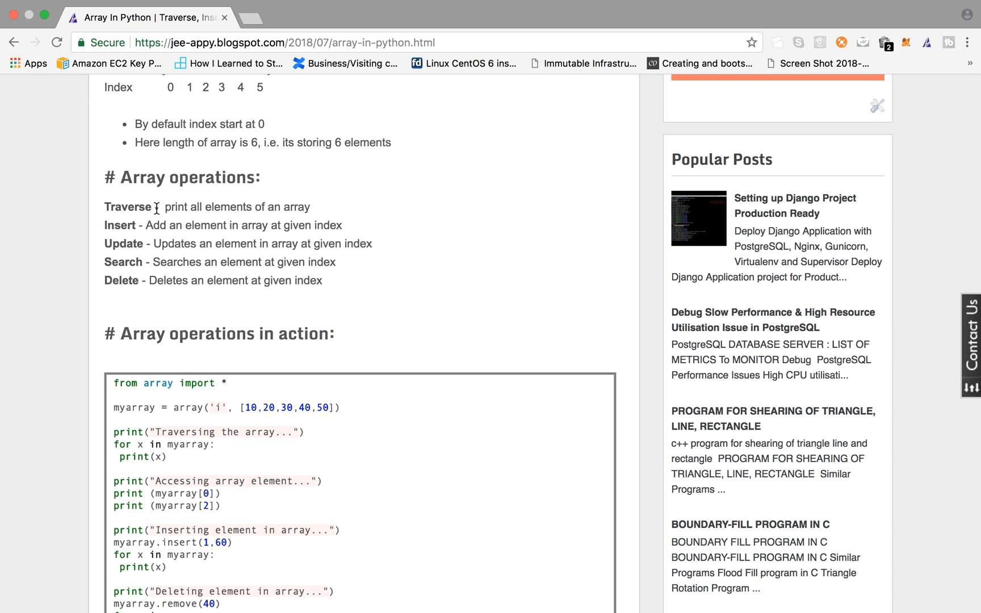
mouse_move(236, 222)
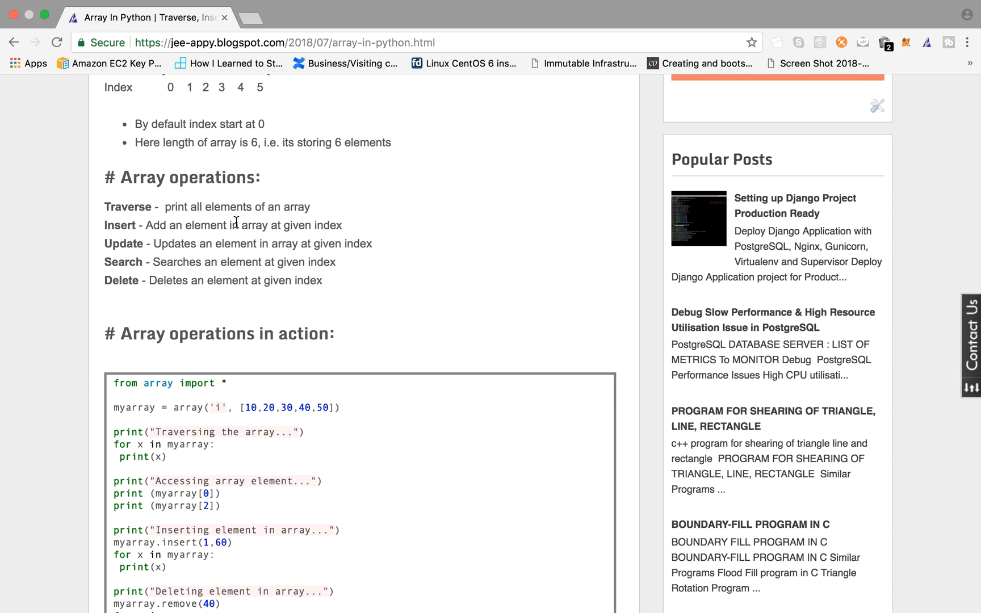
mouse_move(217, 224)
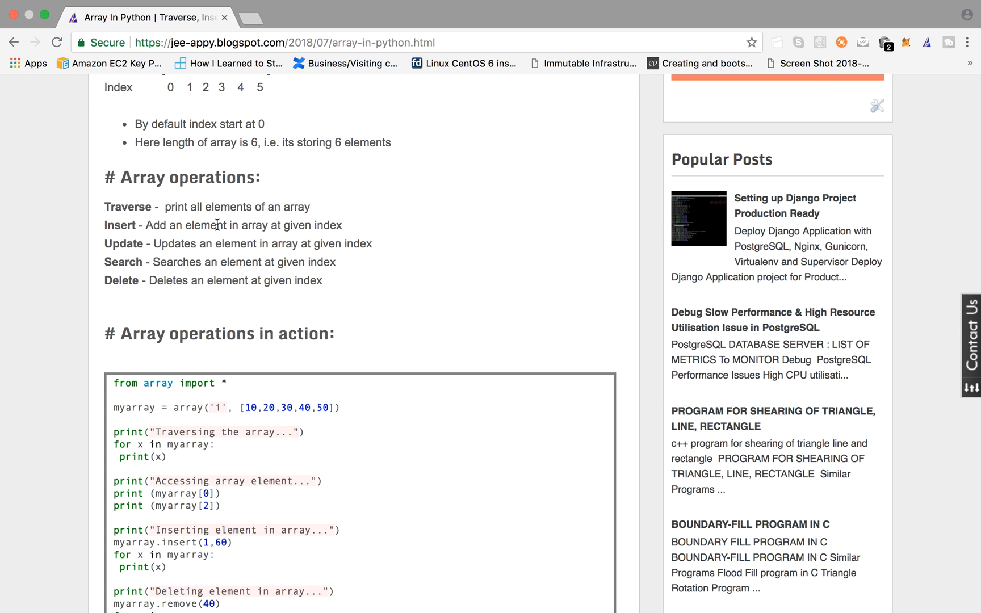
- Scroll through the rest of the listing to the update example and final loop
scroll("down", 3)
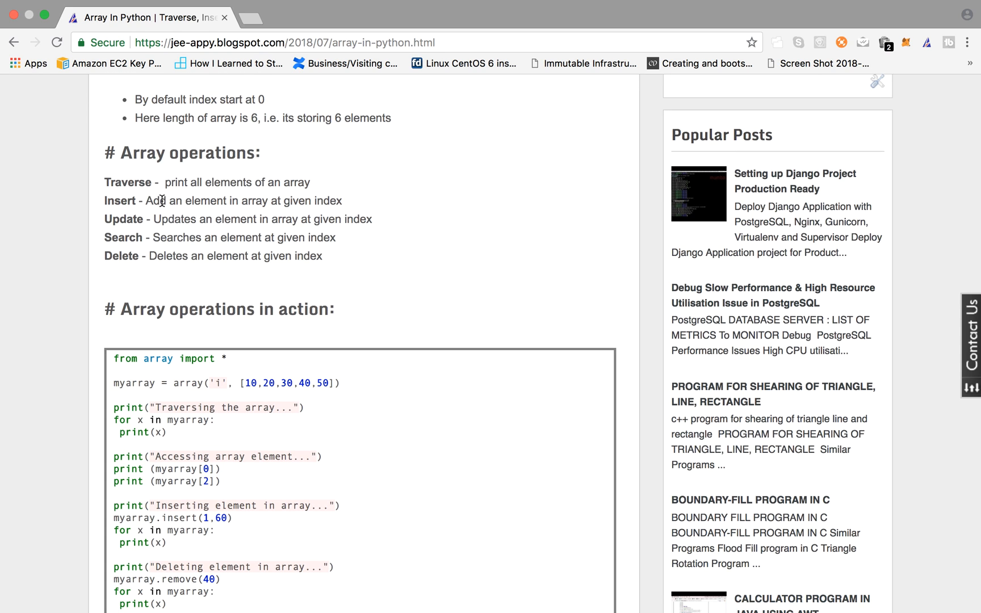
mouse_move(186, 232)
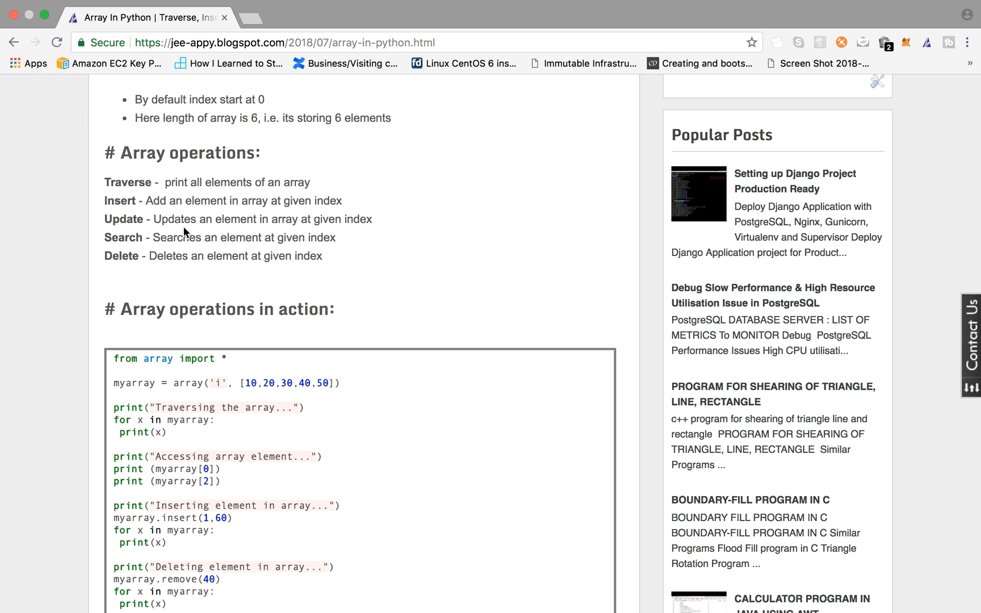
scroll("down", 3)
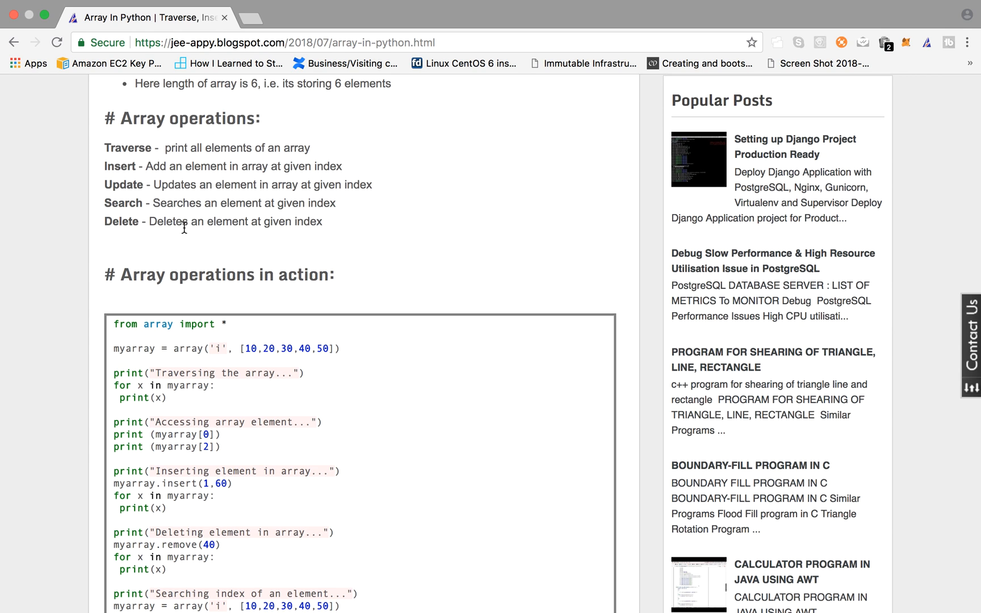
scroll("down", 3)
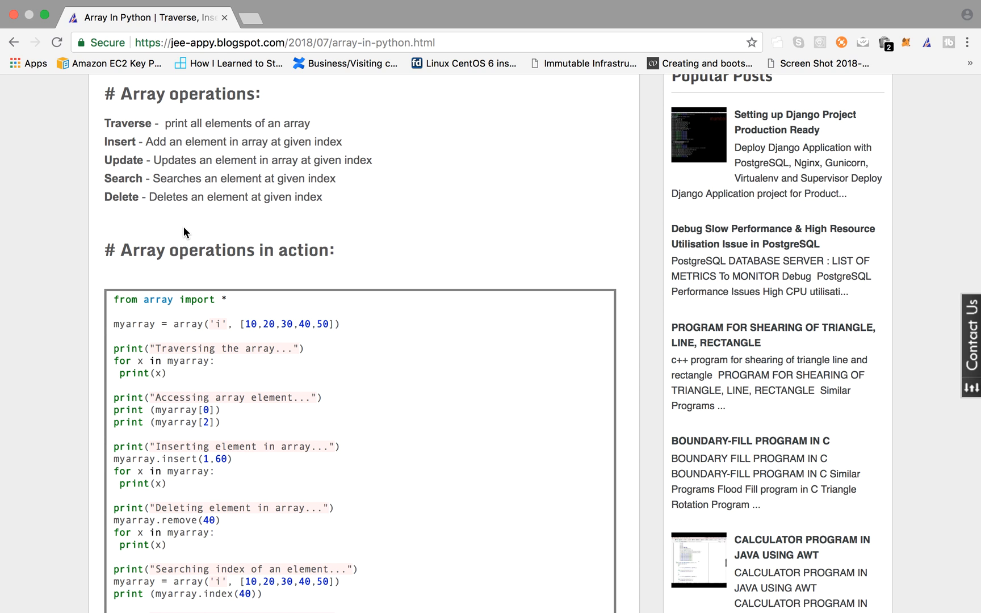
scroll("down", 3)
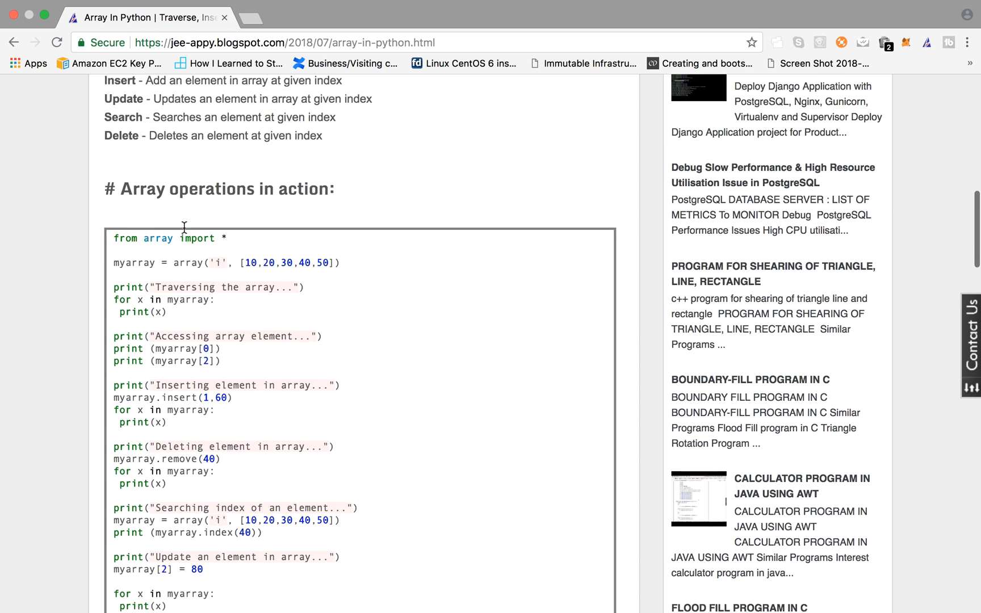
scroll("down", 3)
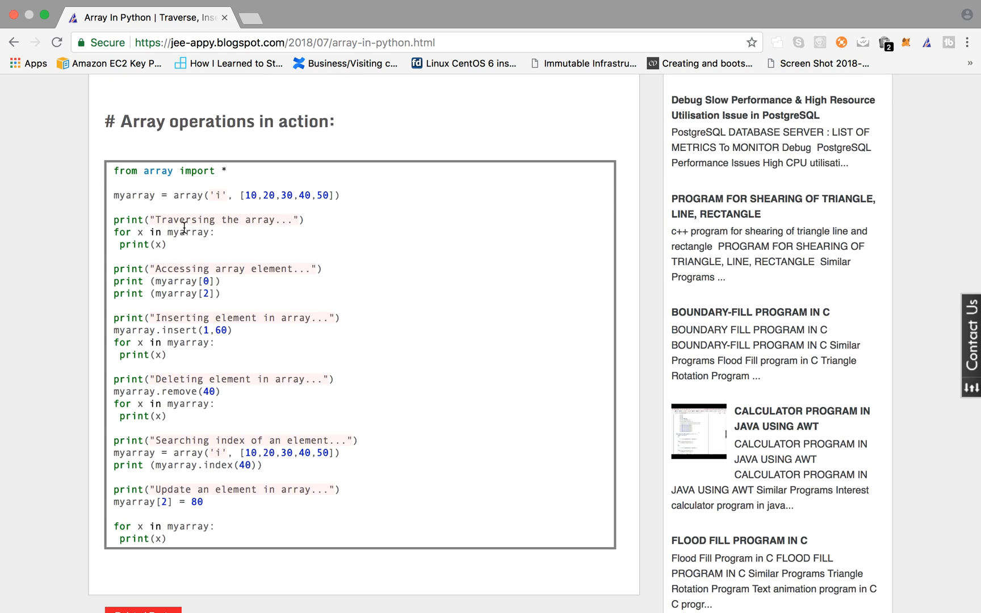
left_click(519, 587)
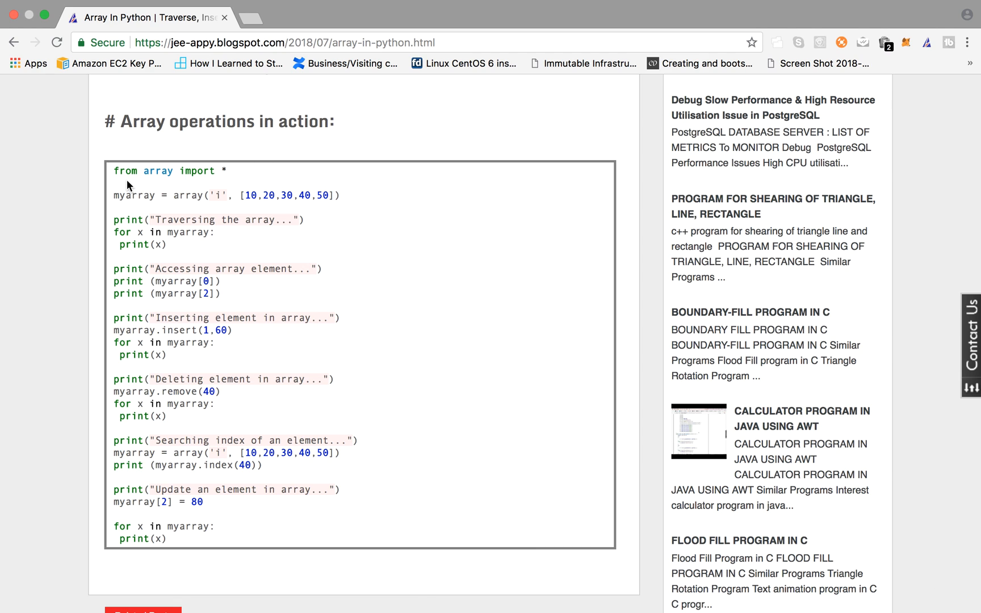
scroll("down", 3)
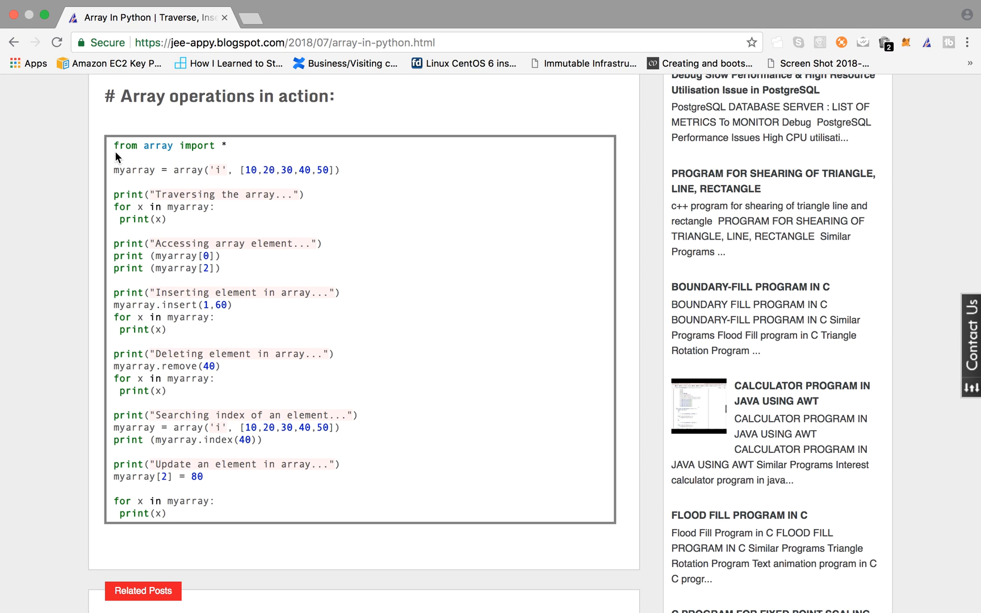
mouse_move(196, 370)
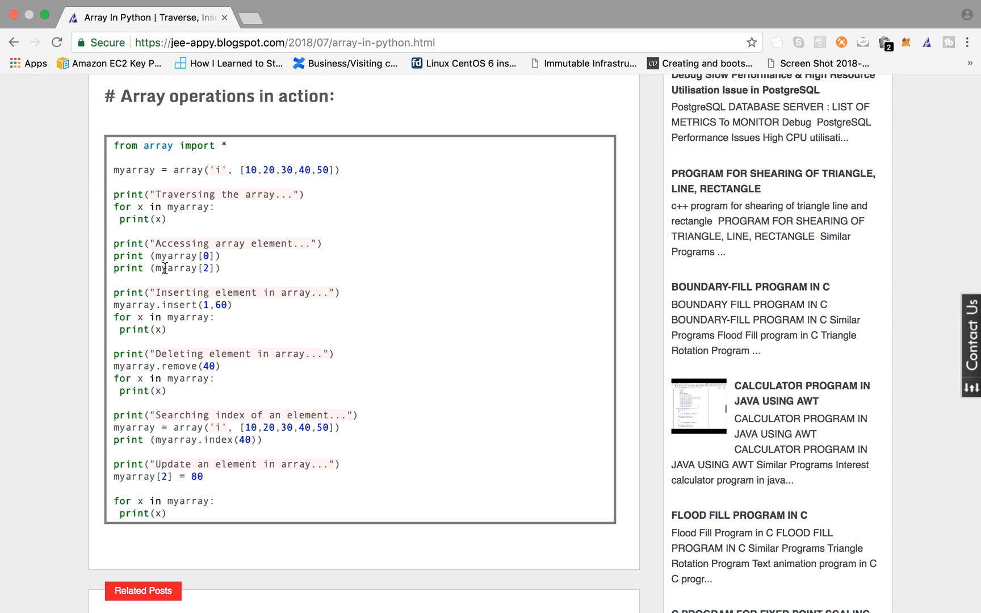
mouse_move(192, 467)
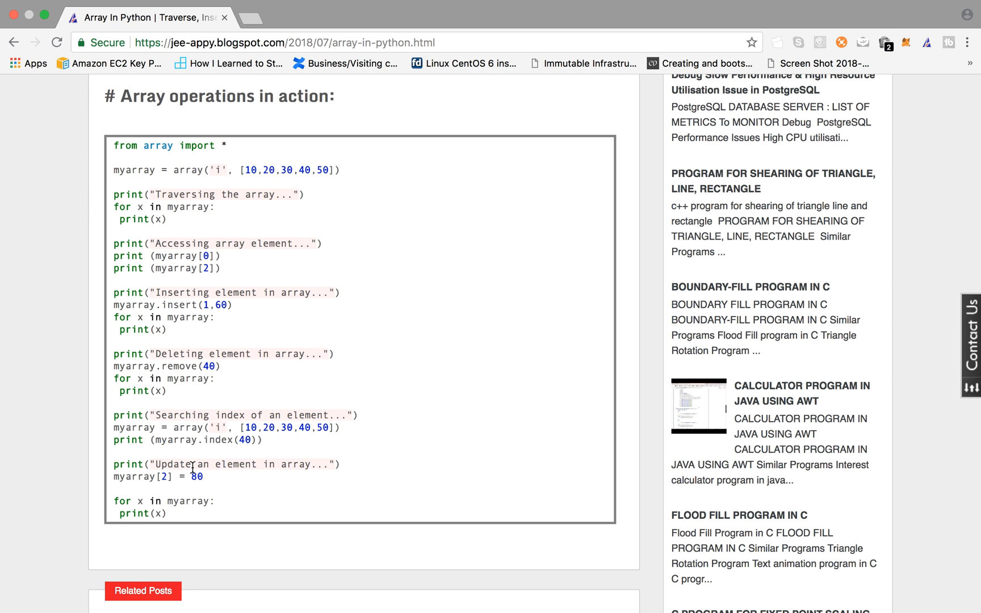
scroll("down", 3)
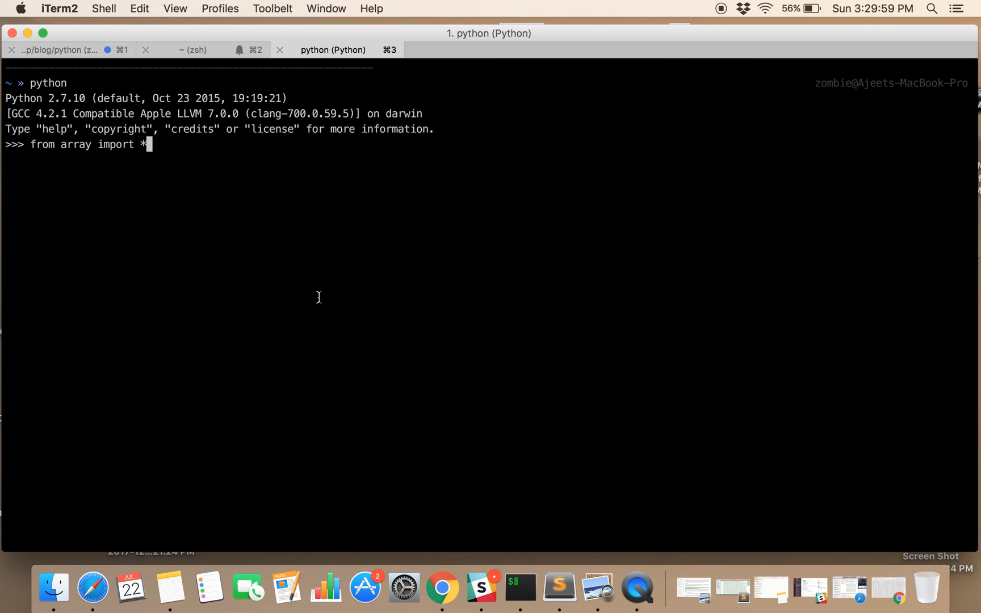
- Create myarray = array('i', [10,20,30,40,50]) and run a for loop printing each value
left_click(441, 587)
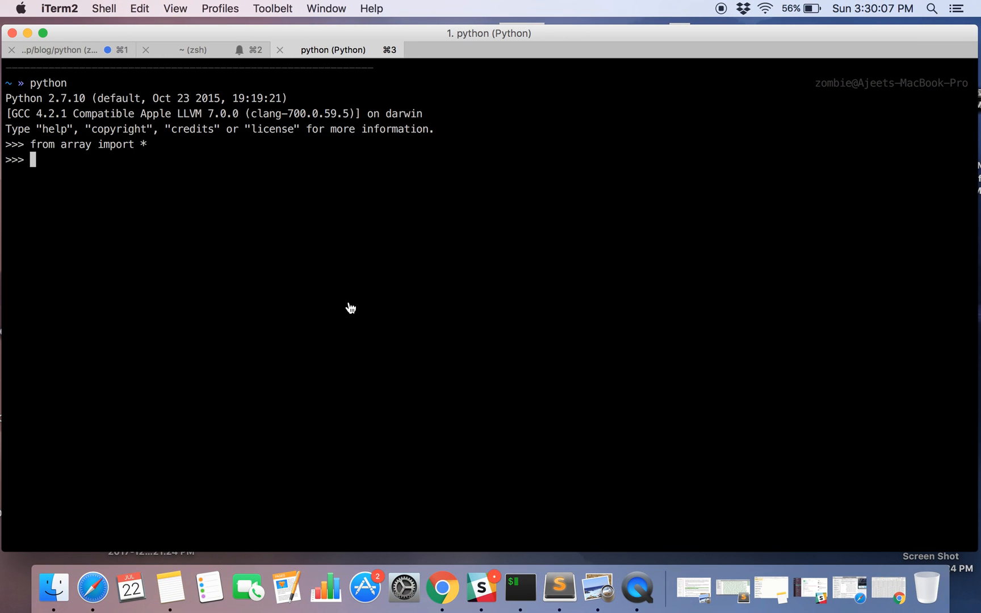
type("myarray = array('i', [10,20,30,40,50])")
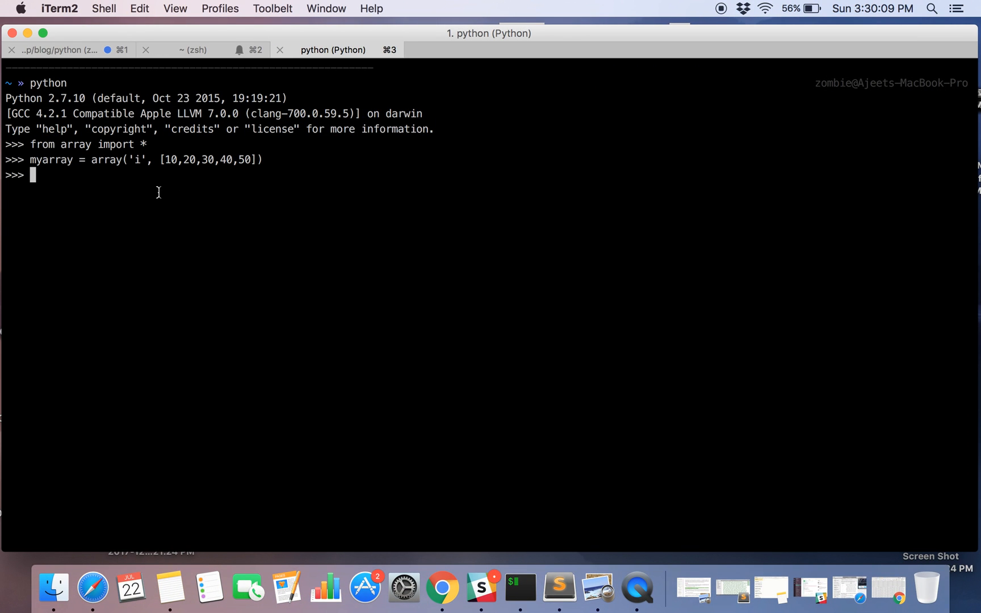
double_click(137, 160)
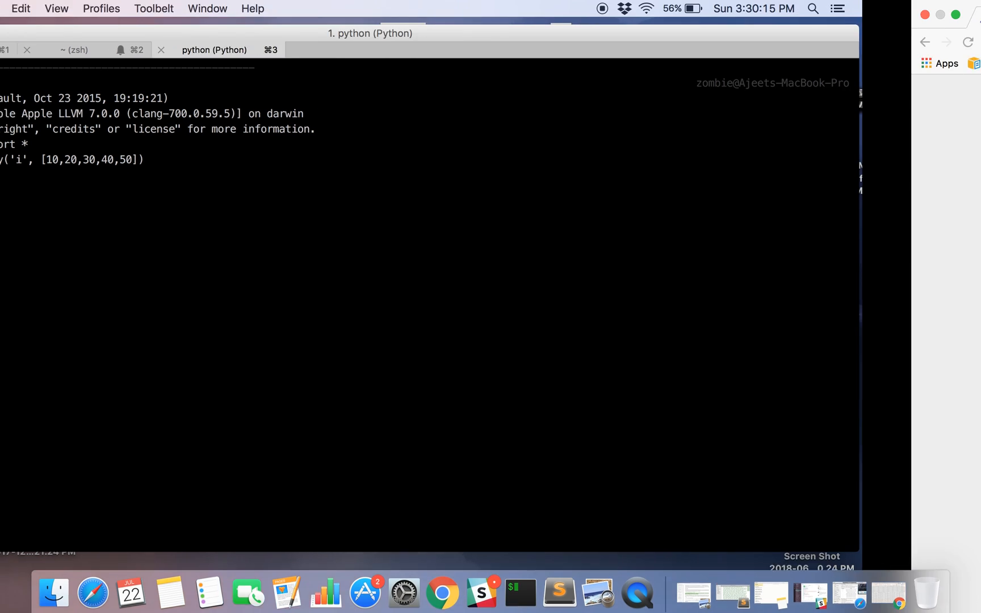
left_click(442, 591)
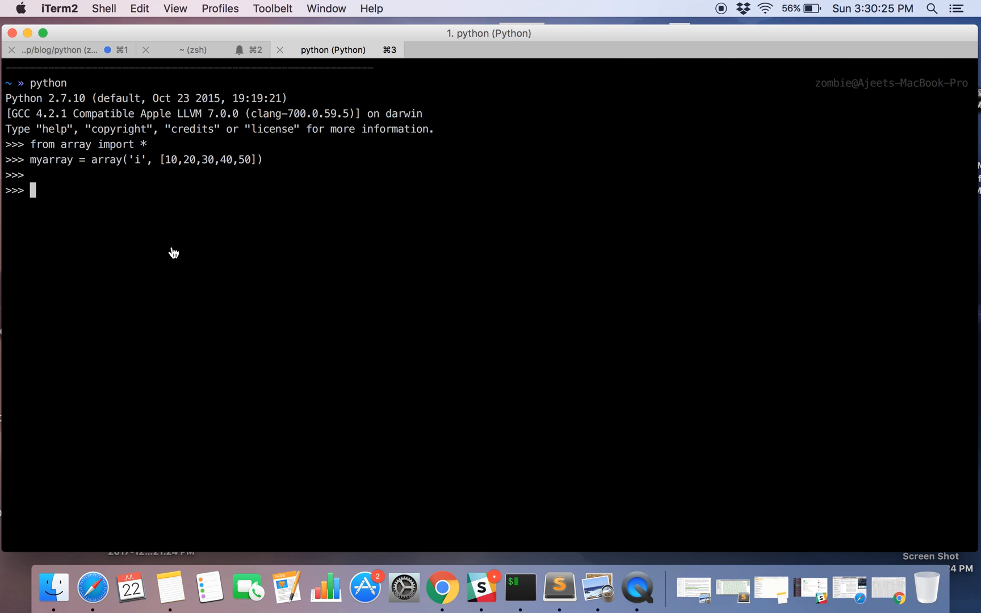
type("for x in myarray:")
type("print(x)")
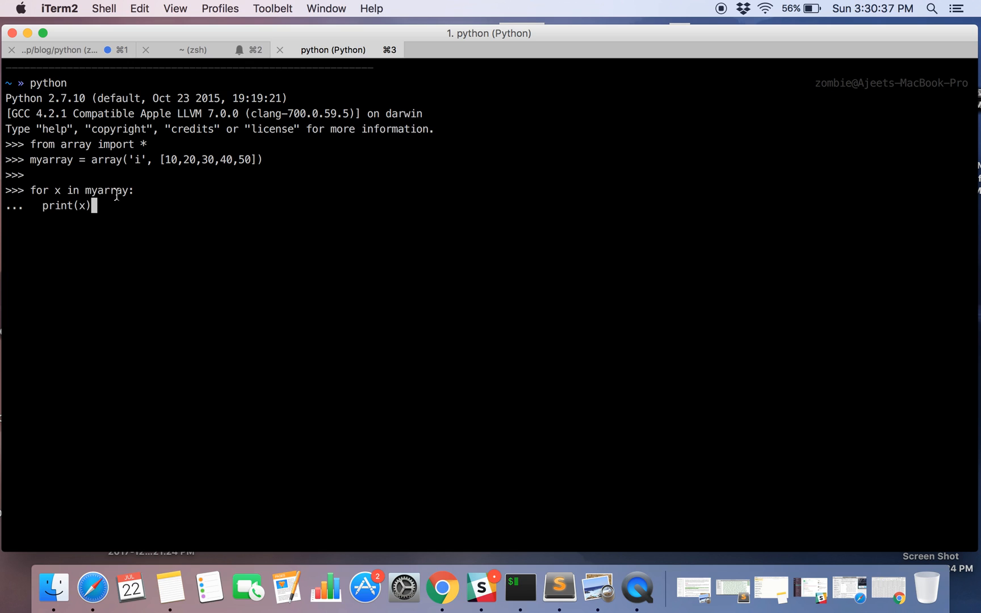
mouse_move(133, 215)
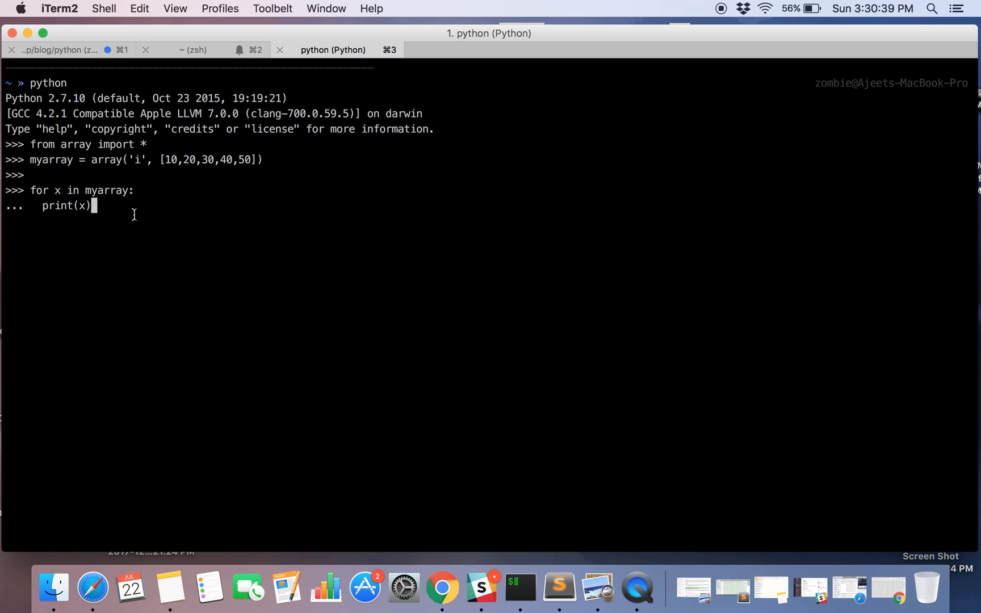
key("Return")
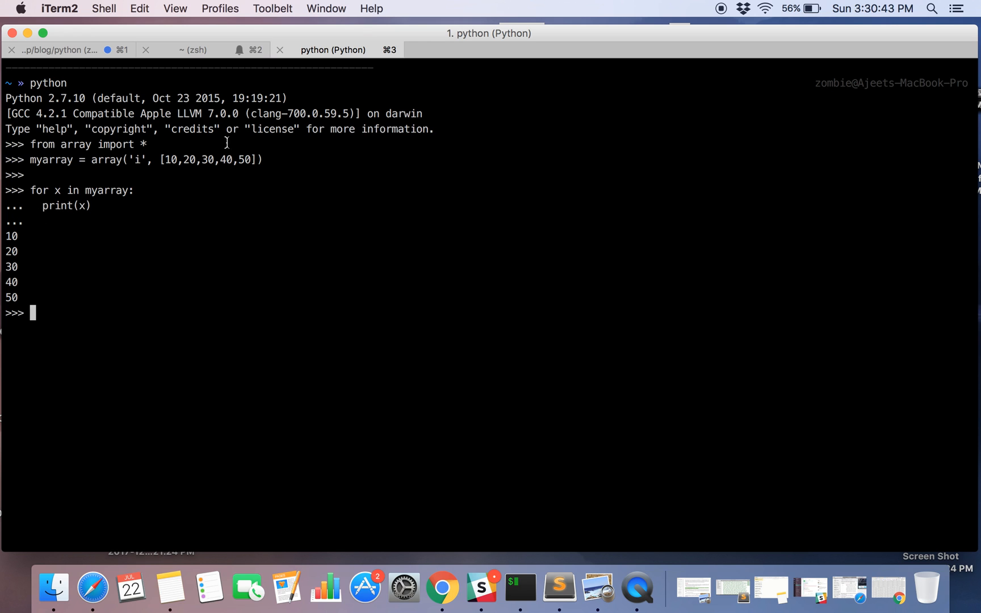
mouse_move(246, 227)
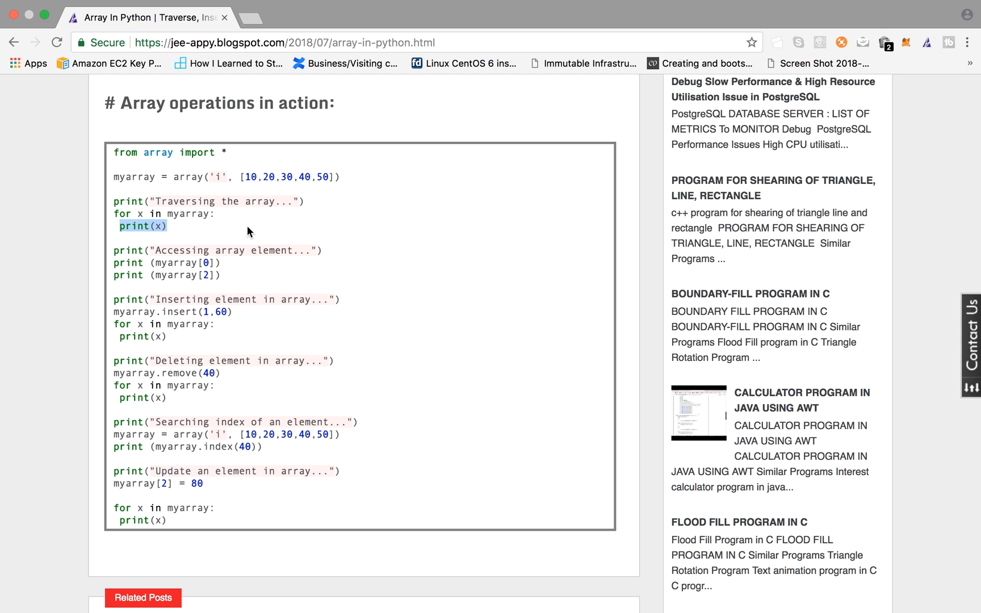
mouse_move(259, 283)
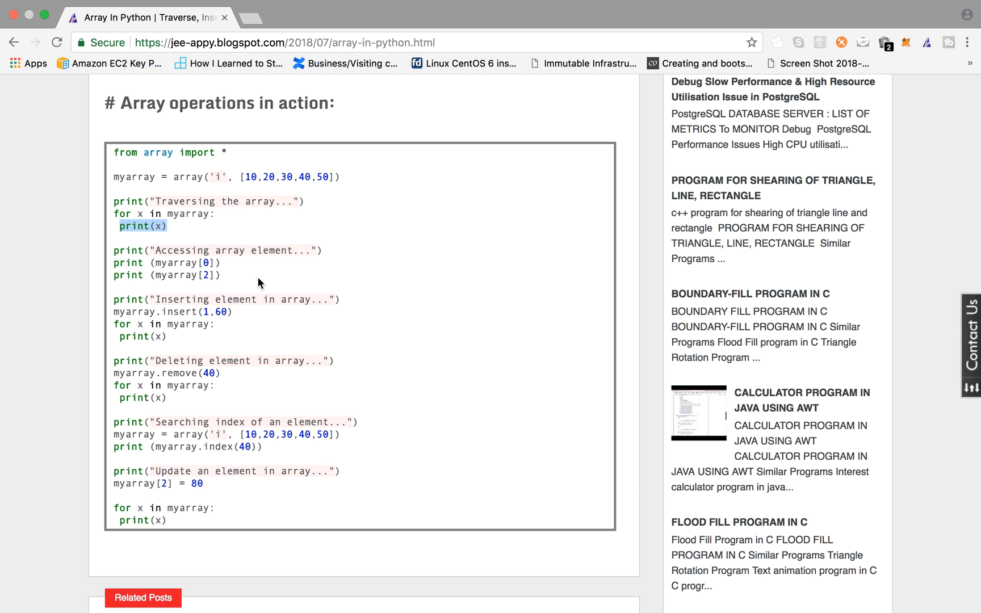
mouse_move(219, 275)
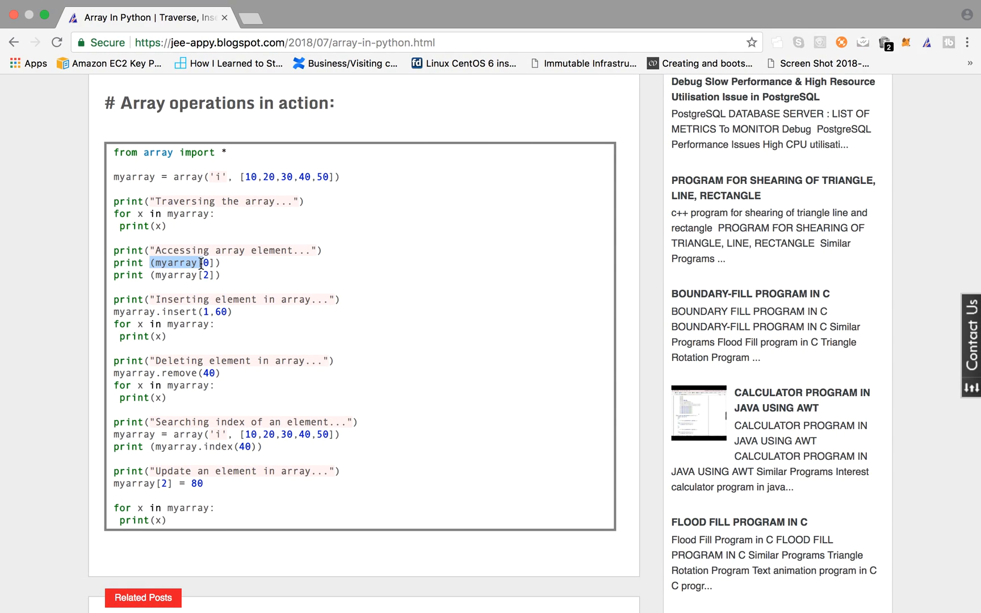
- Switch back to the iTerm2 Python shell with print(myarray[0]) selected
left_click(518, 589)
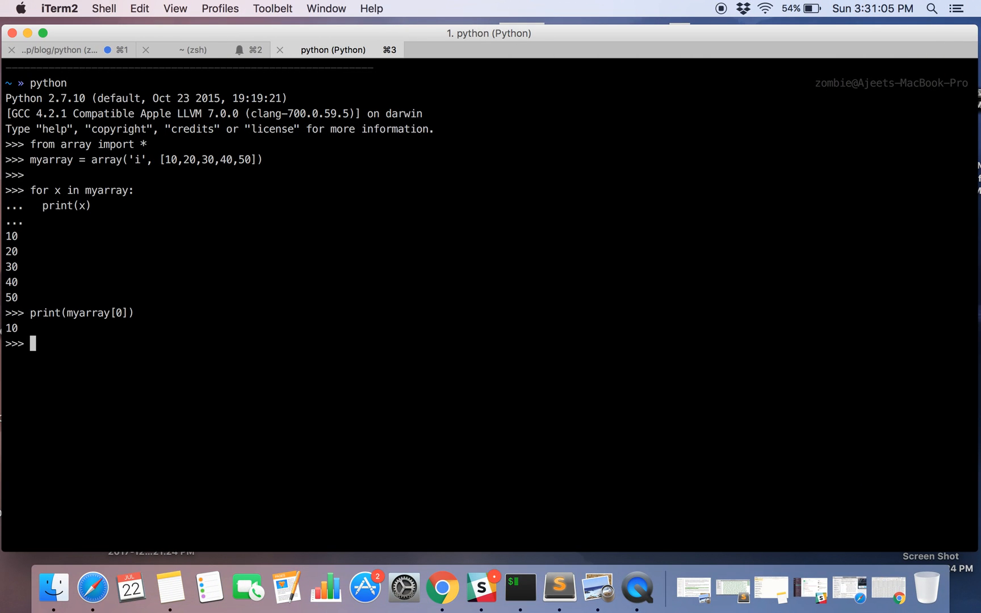
- Run print(myarray[0]), then print(myarray[5]), raising IndexError: array index out of range
type("print(myarray[0])")
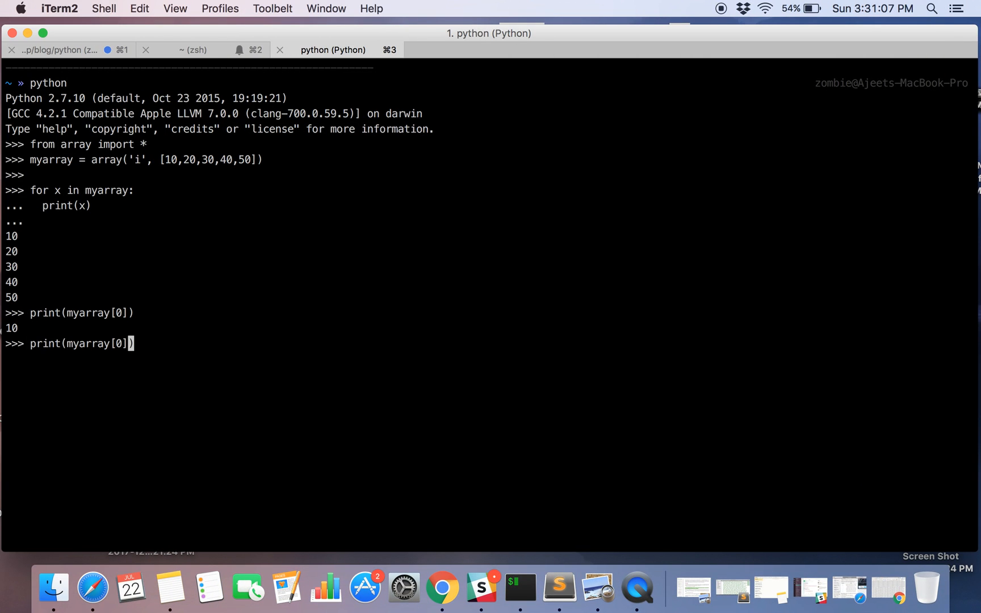
type("5")
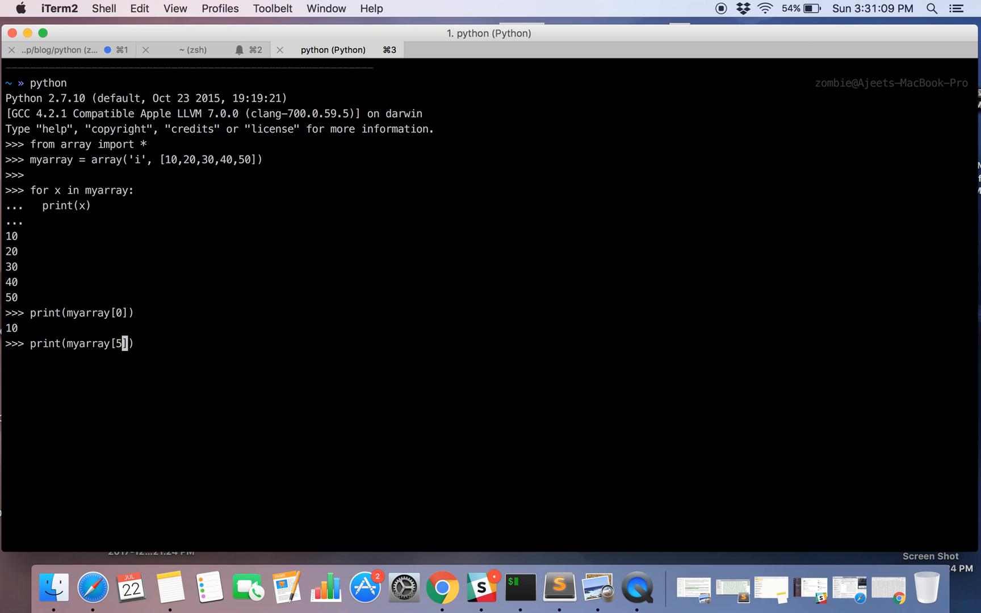
key("Return")
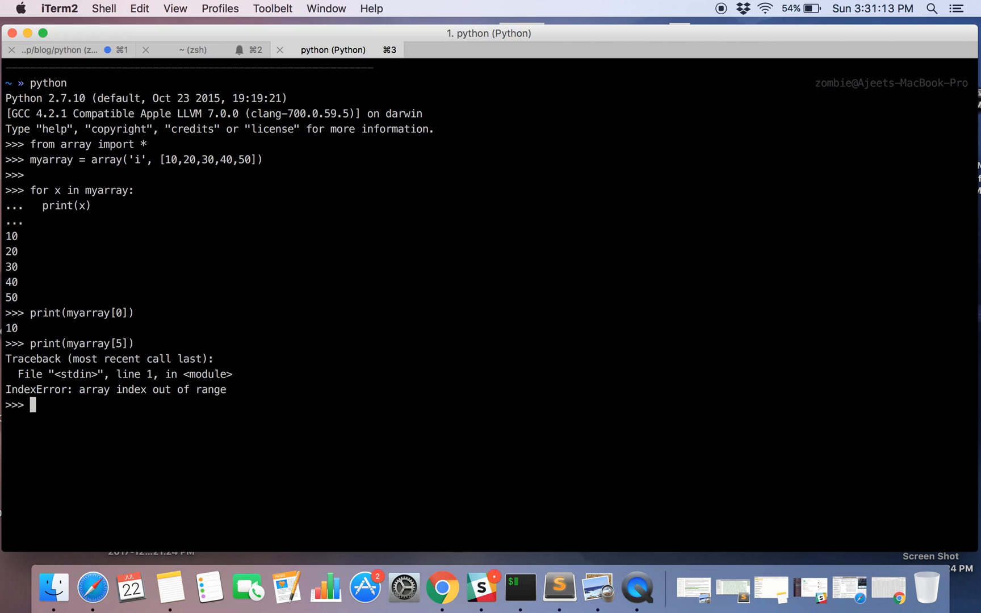
type("print(myarray[5])")
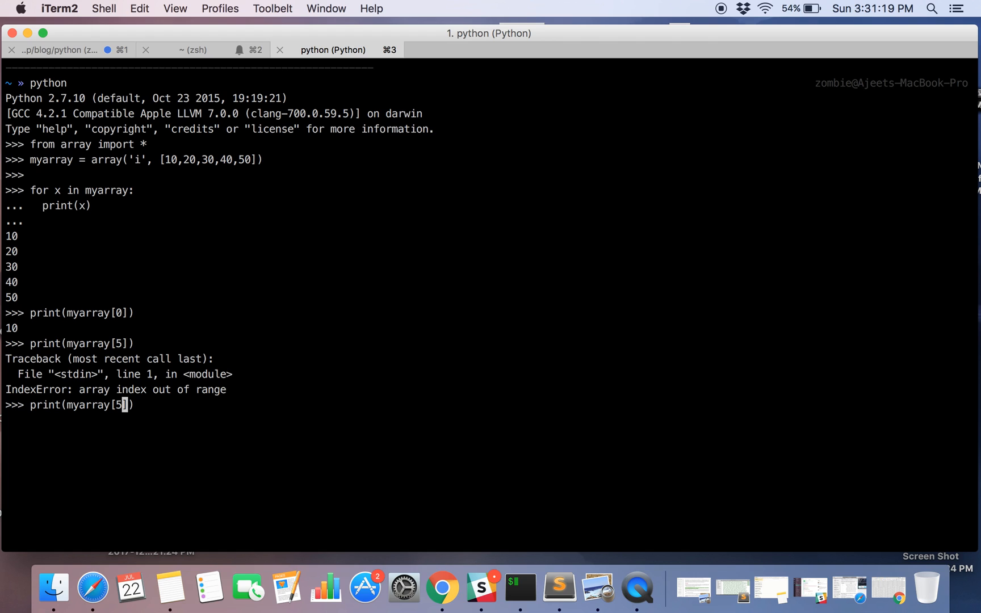
key("Return")
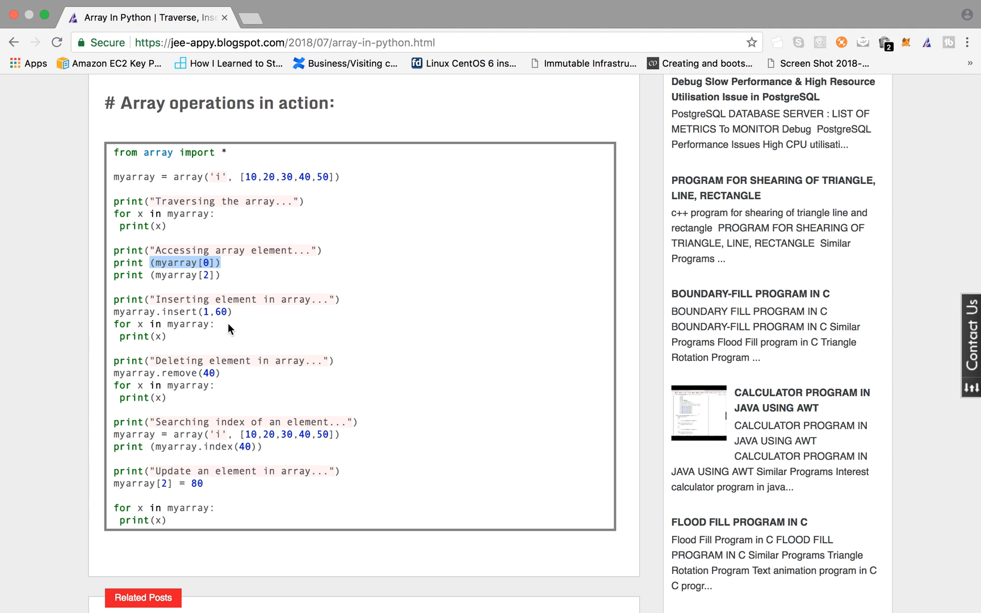
mouse_move(115, 313)
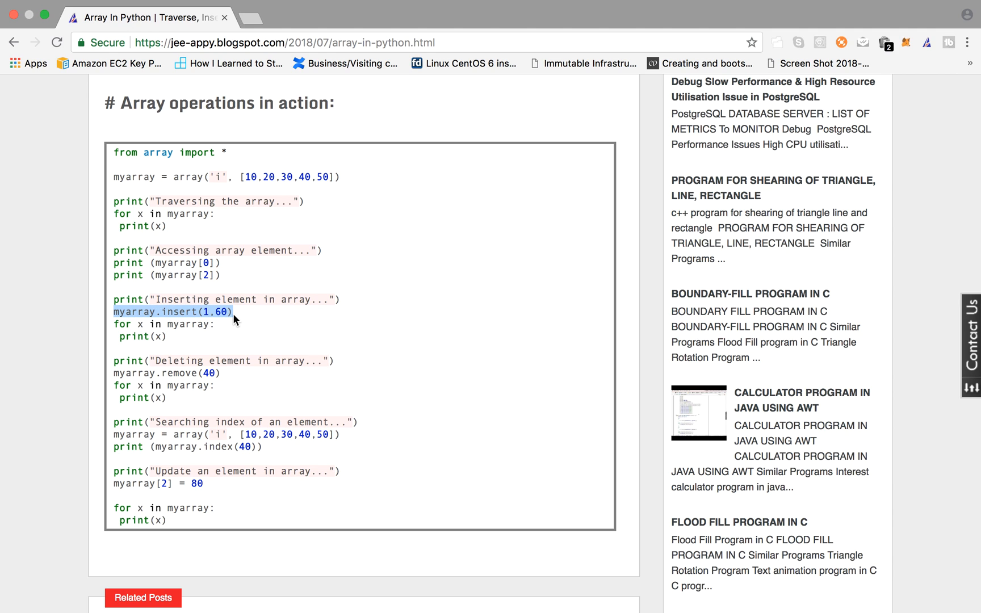
mouse_move(190, 335)
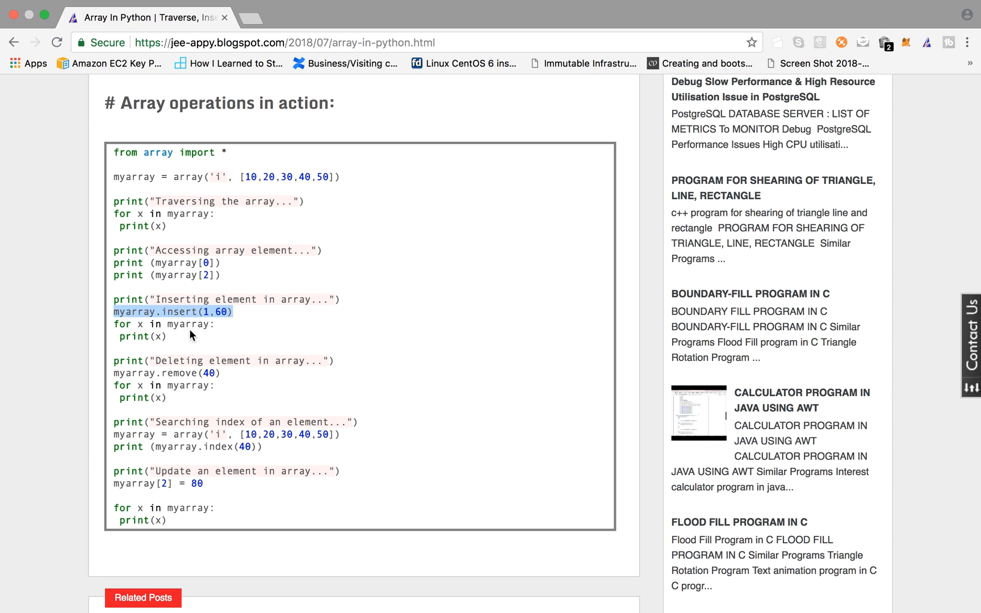
mouse_move(197, 316)
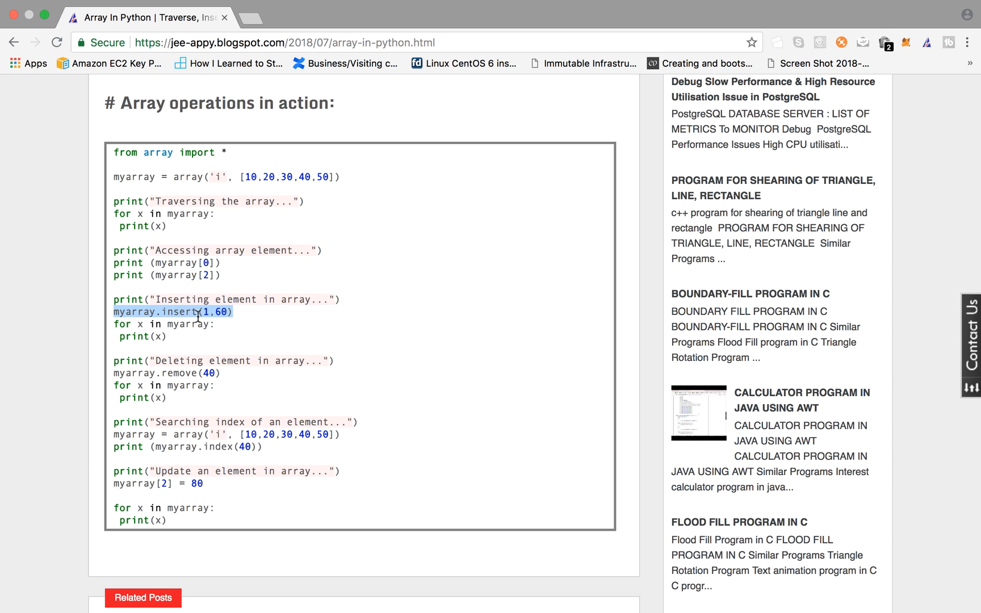
mouse_move(218, 311)
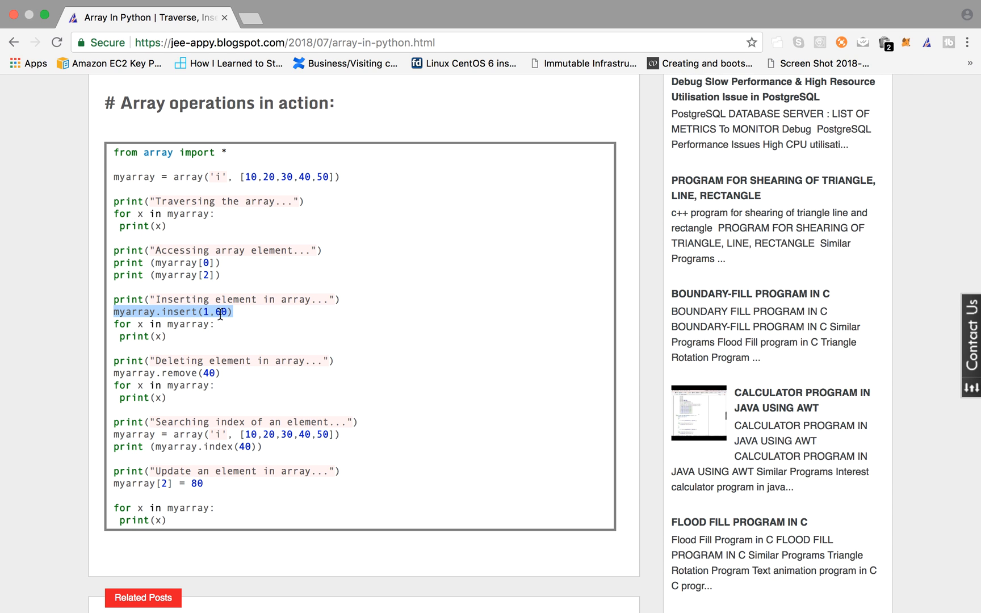
- Insert 60 at index 1 with myarray.insert(1,60) and print elements to confirm
left_click(520, 587)
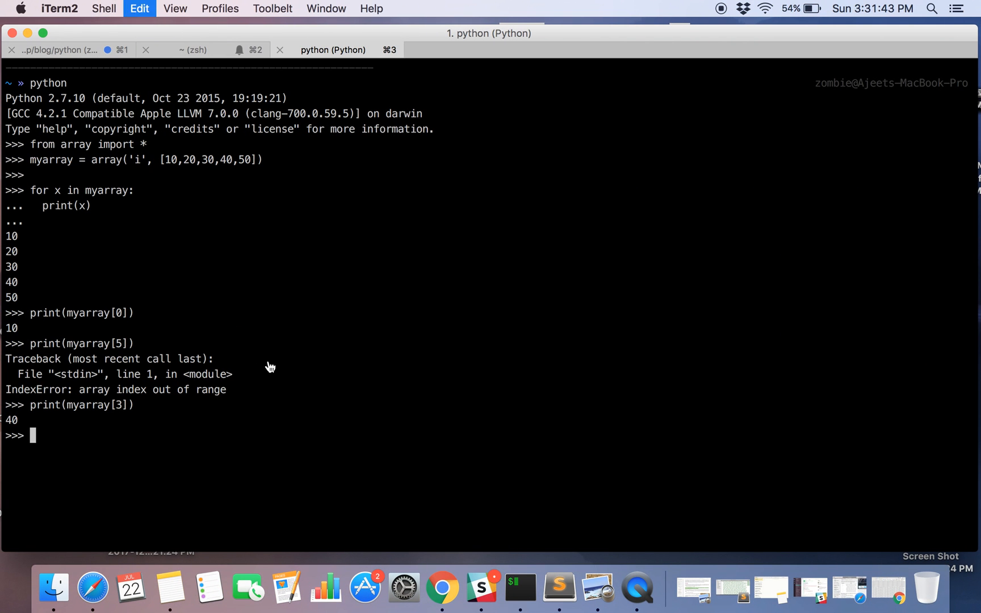
type("myarray.insert(1,60)")
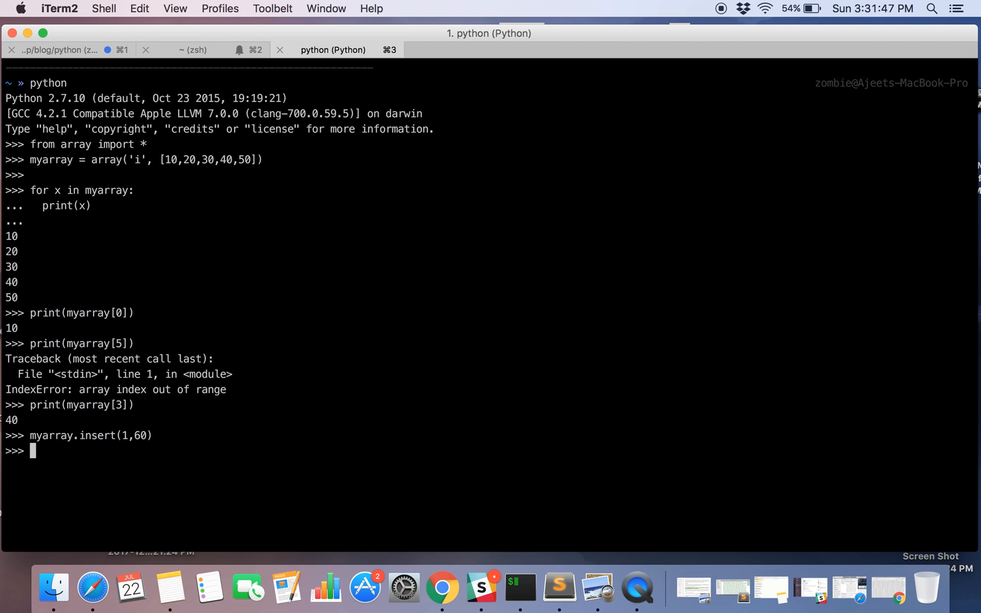
type("print(myarray[1")
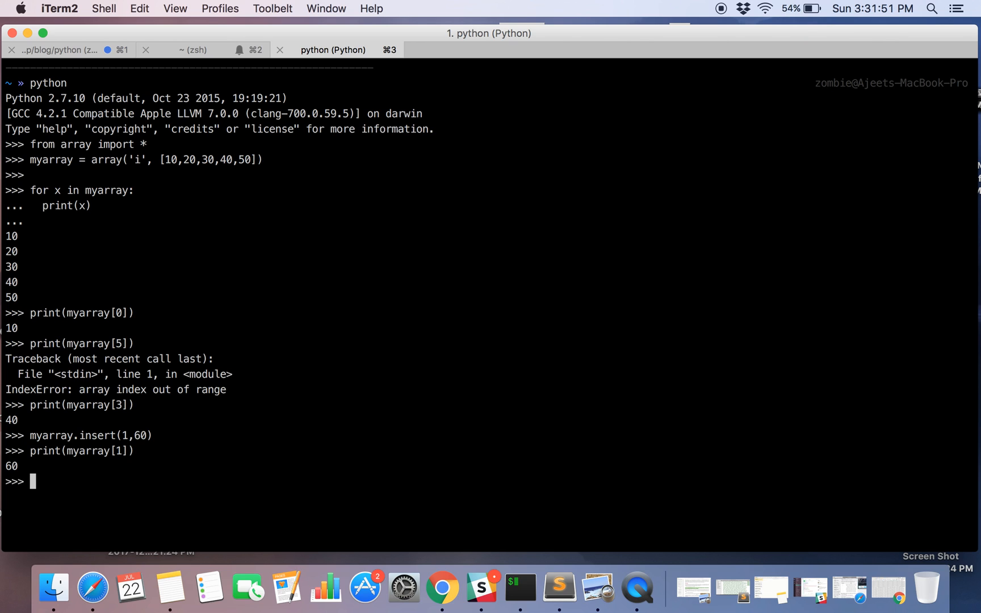
type("print(myarray[1])")
type("for x in myarray:")
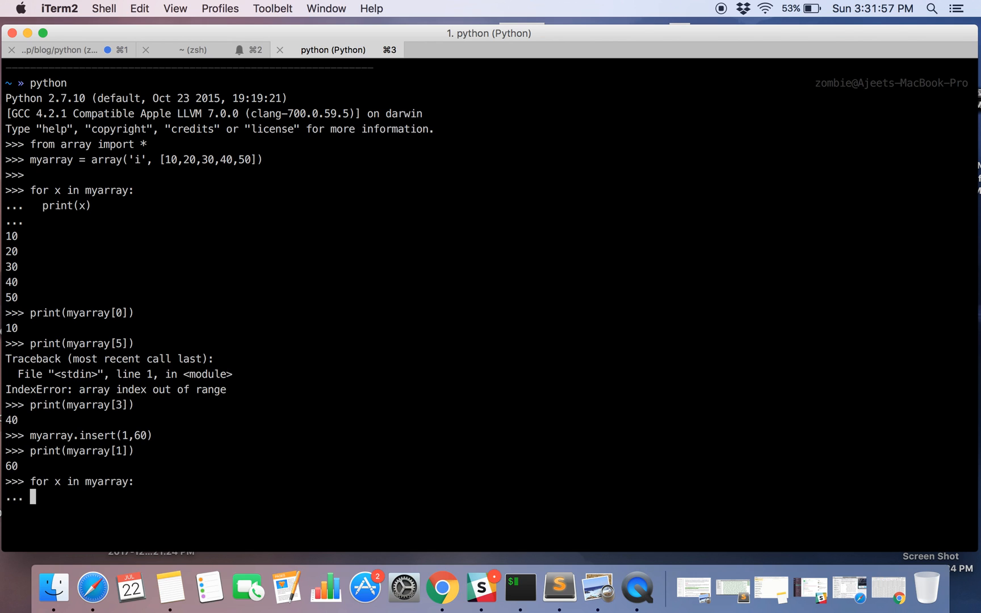
type("print(myarray[0])")
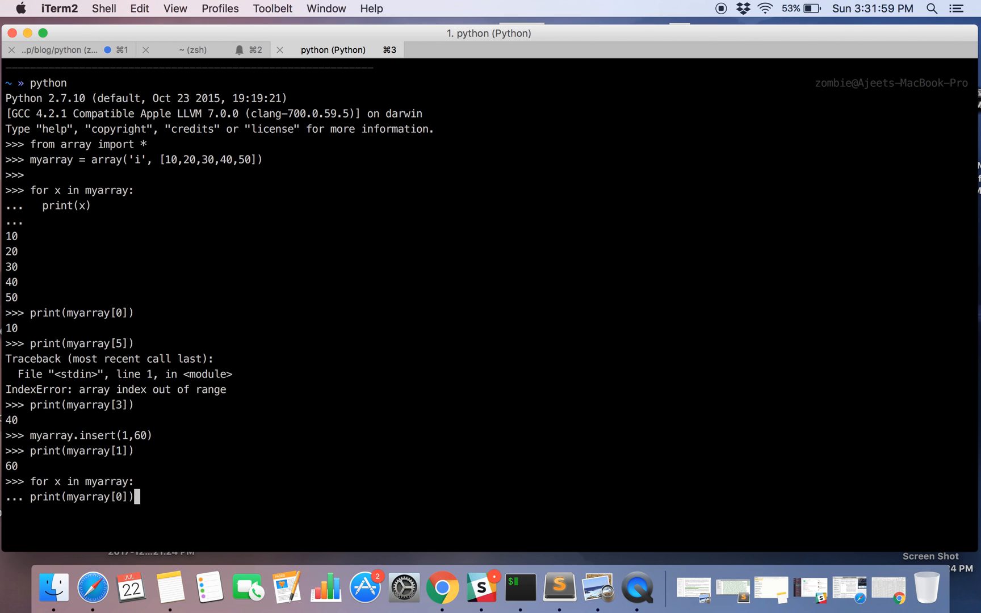
type("print(x")
key("Return")
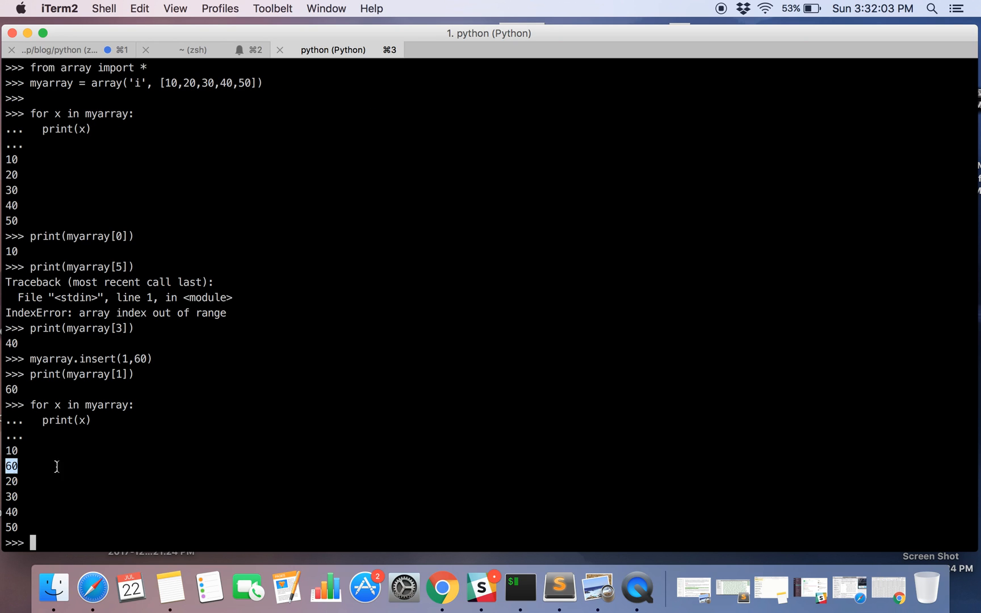
mouse_move(118, 459)
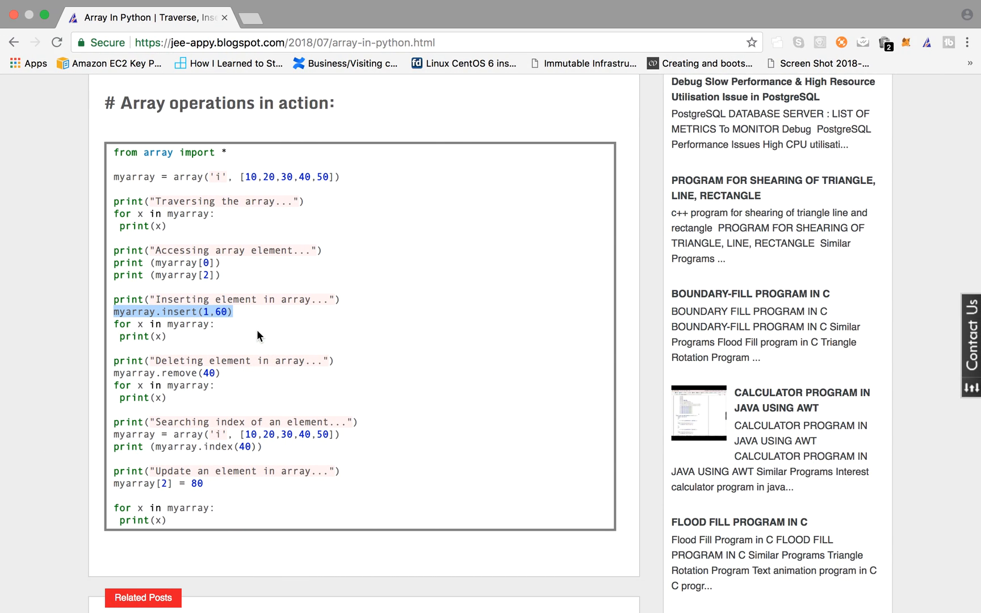
mouse_move(217, 323)
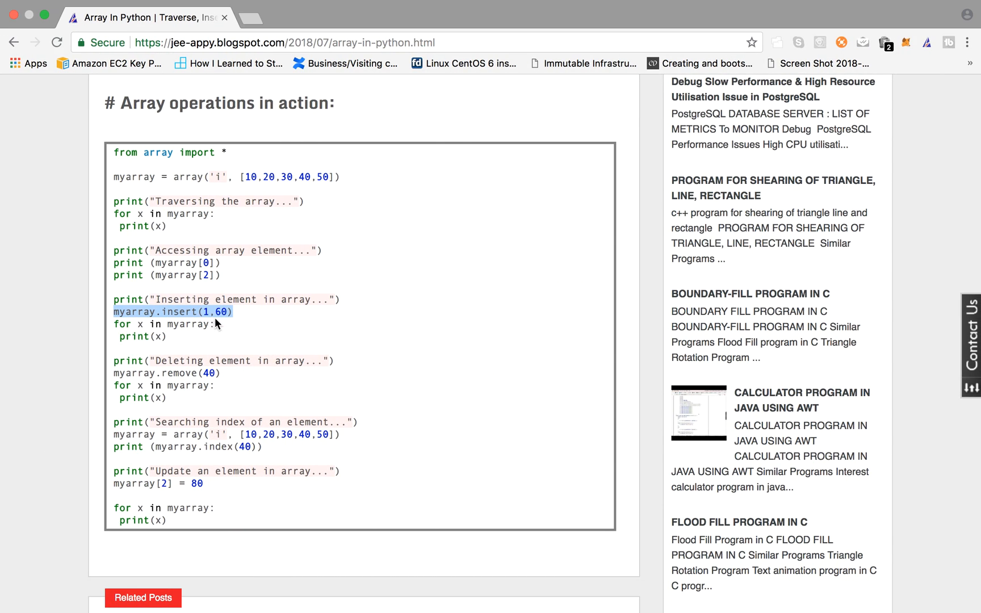
- Scroll down to the deleting-element example myarray.remove(40)
scroll("down", 3)
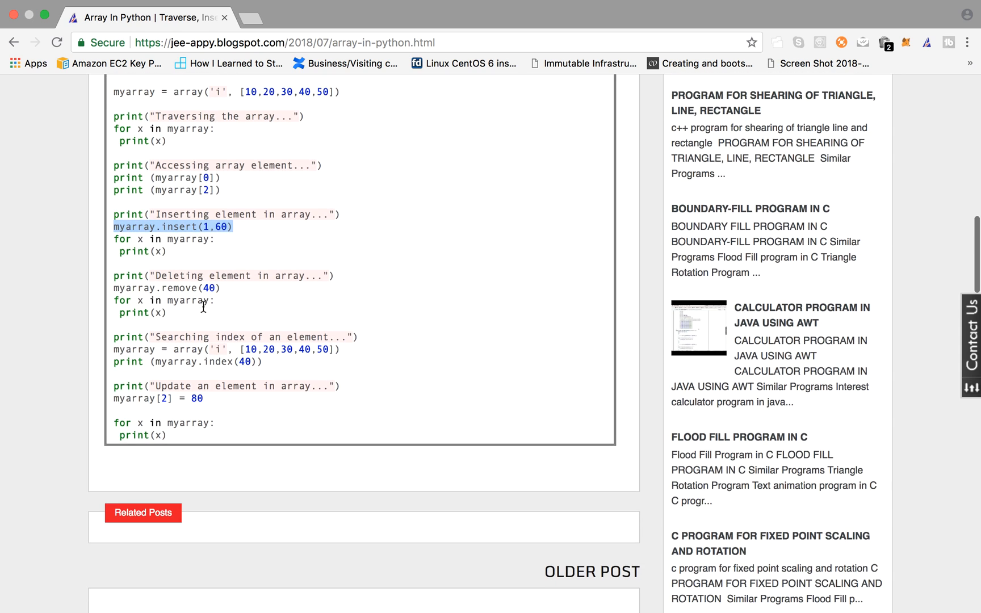
scroll("down", 3)
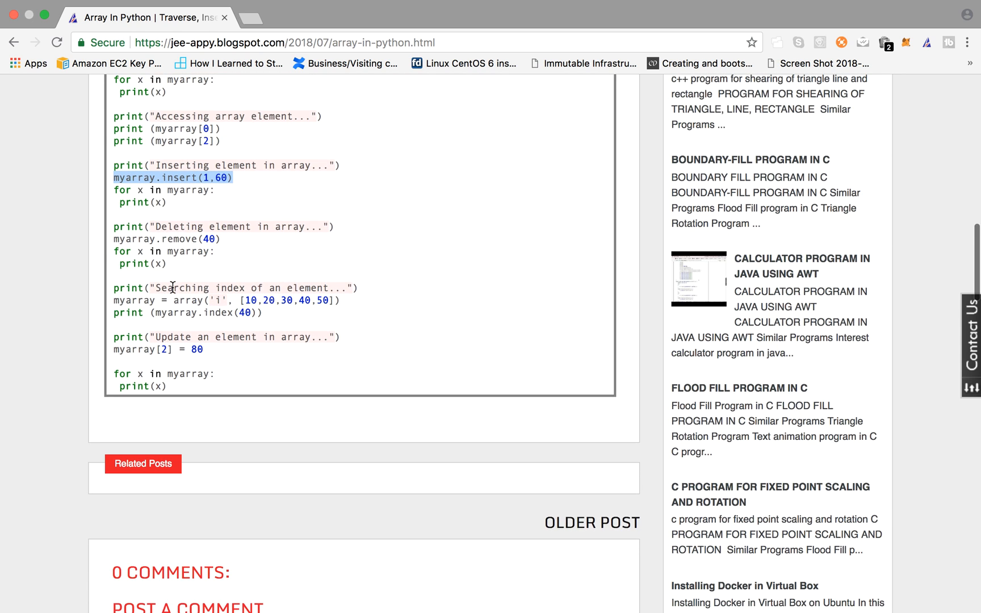
mouse_move(225, 247)
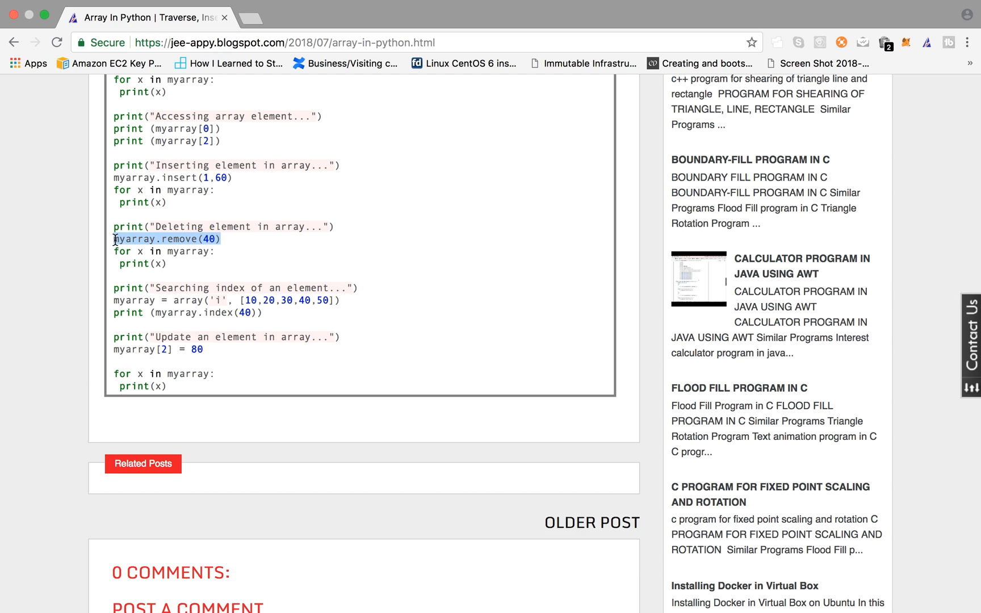
mouse_move(191, 244)
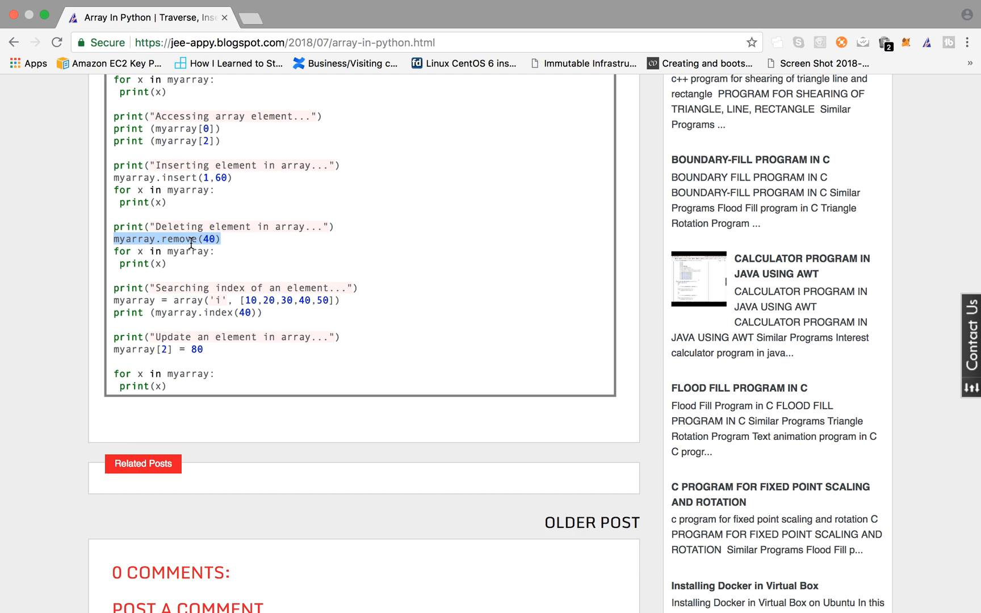
mouse_move(222, 250)
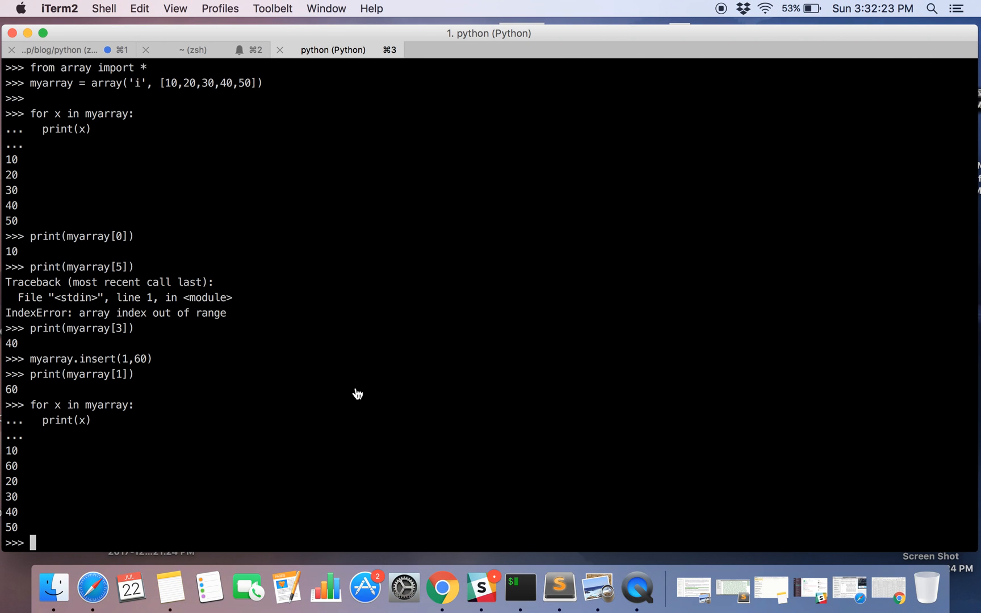
- Run myarray.remove(40) and start a loop printing the remaining elements
type("myarray.remove(40)")
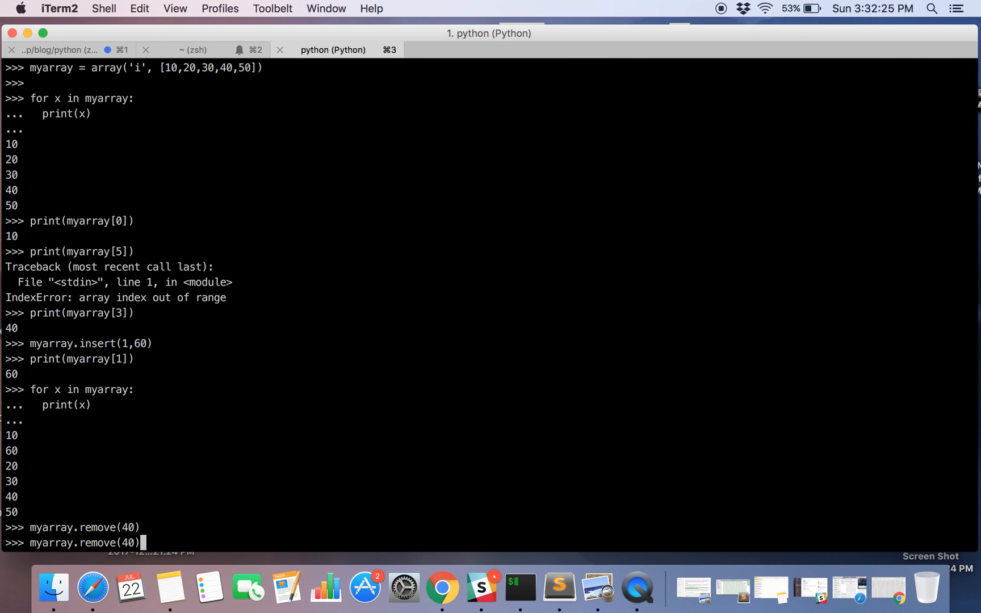
key("Return")
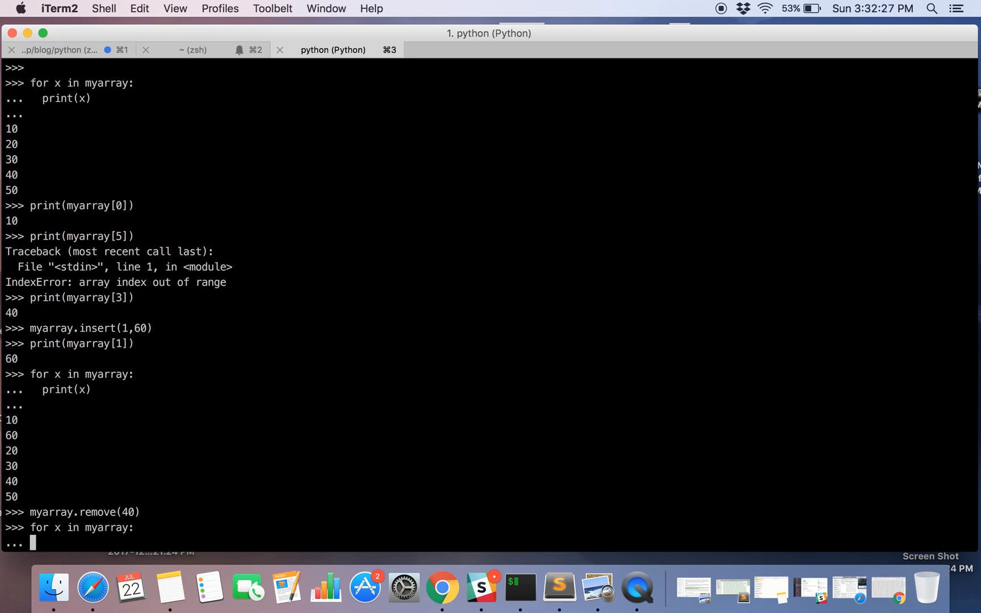
type("print(x)")
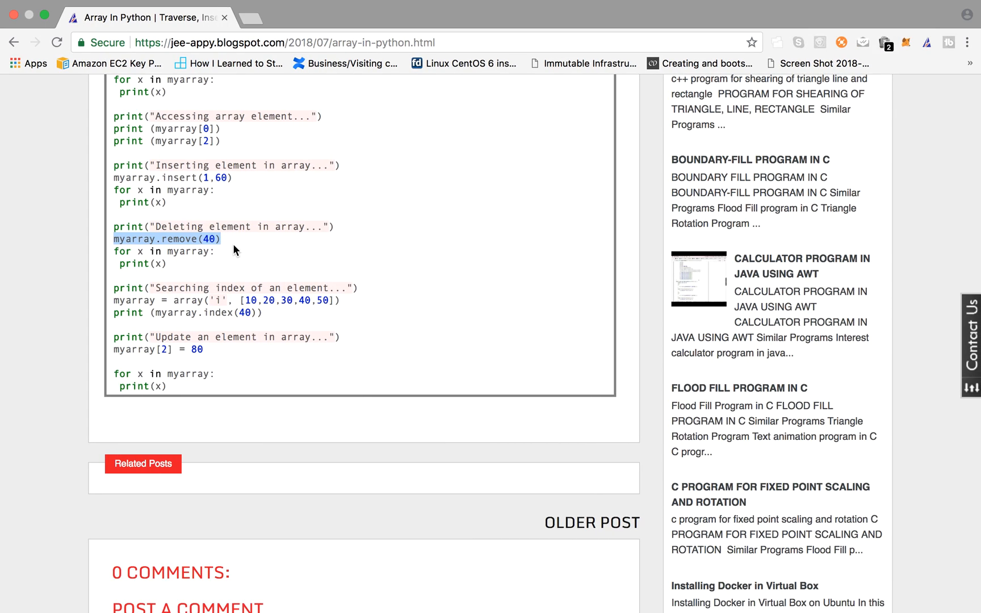
- Select the print(myarray.index(40)) line in the blog's code sample
scroll("down", 3)
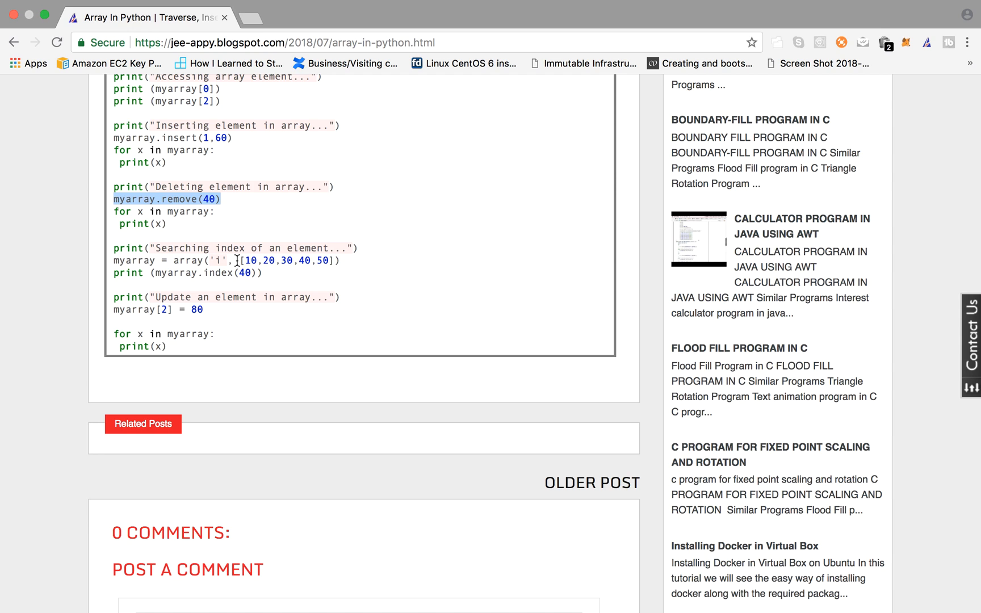
mouse_move(204, 275)
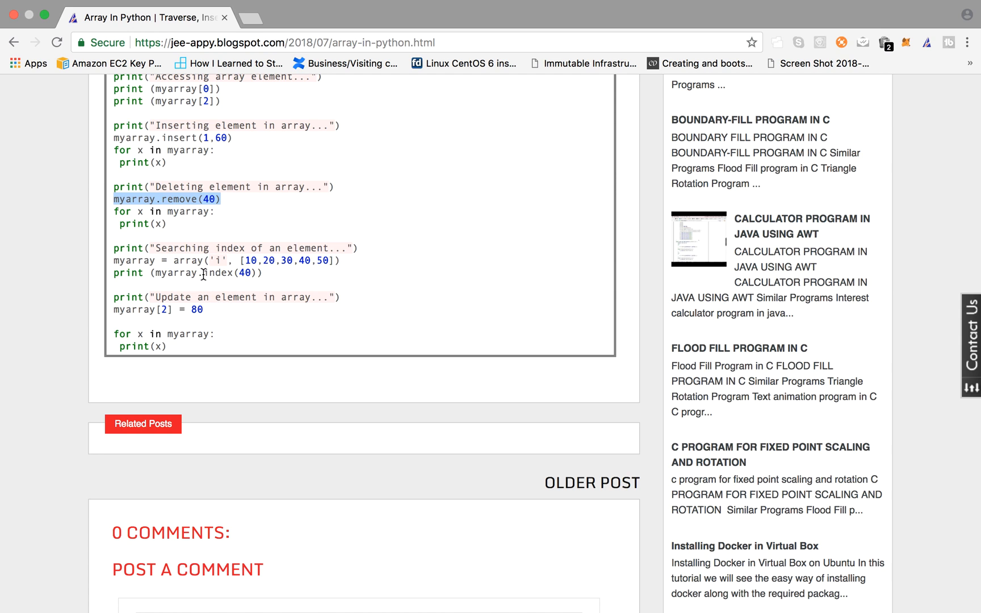
double_click(219, 272)
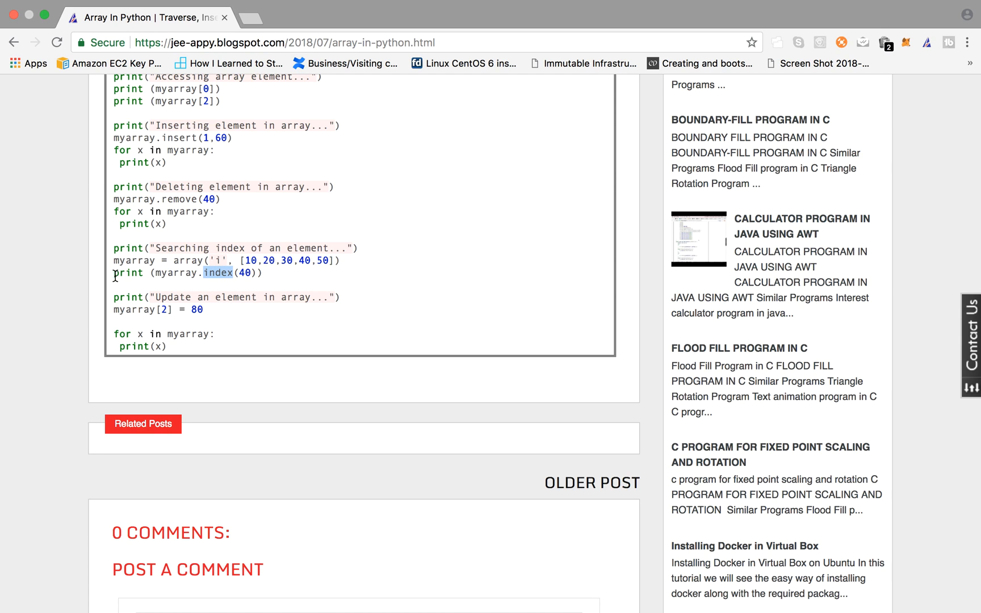
triple_click(186, 272)
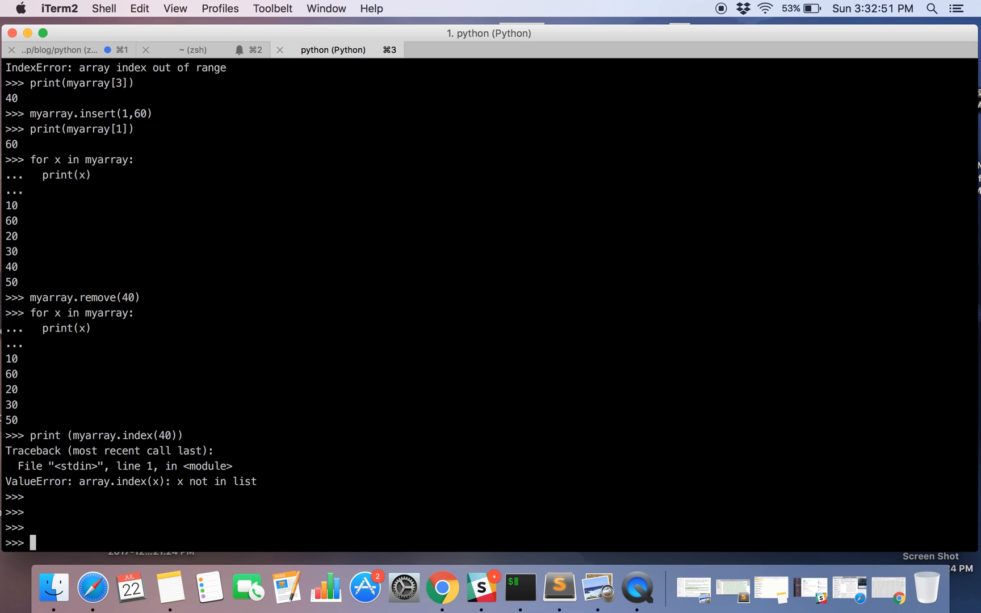
- Run print(myarray.index(40)) in the Python shell, getting ValueError: x not in list
type("print (myarray.index(40))")
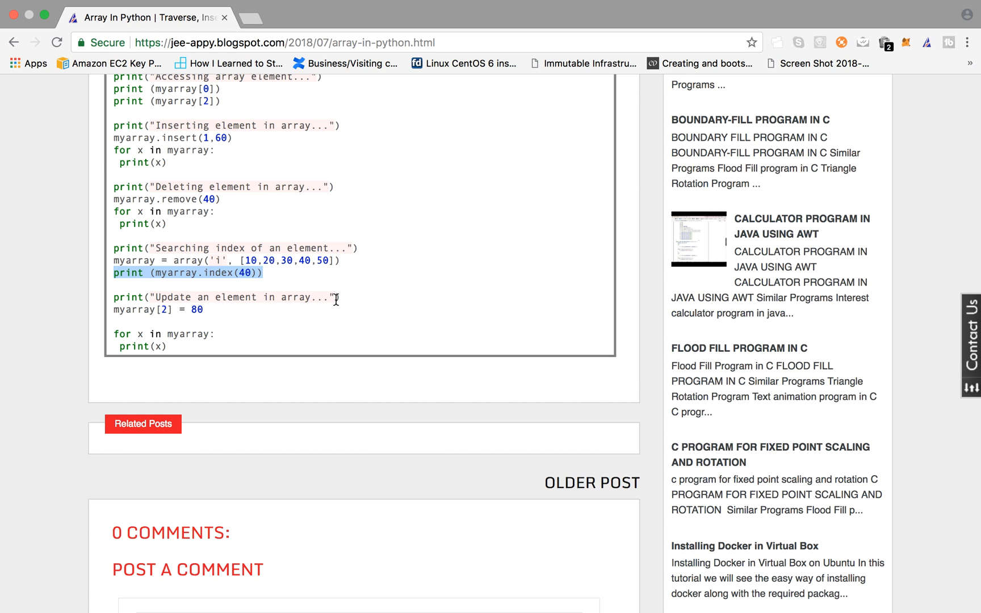
left_click(518, 588)
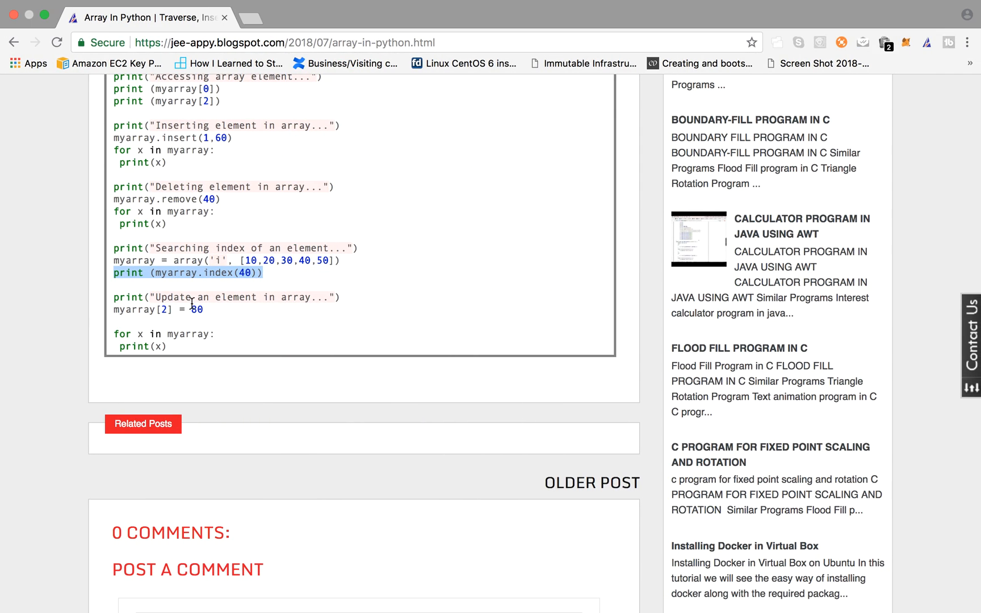
- In the blog's code sample, select the update line myarray[2] = 80
scroll("down", 3)
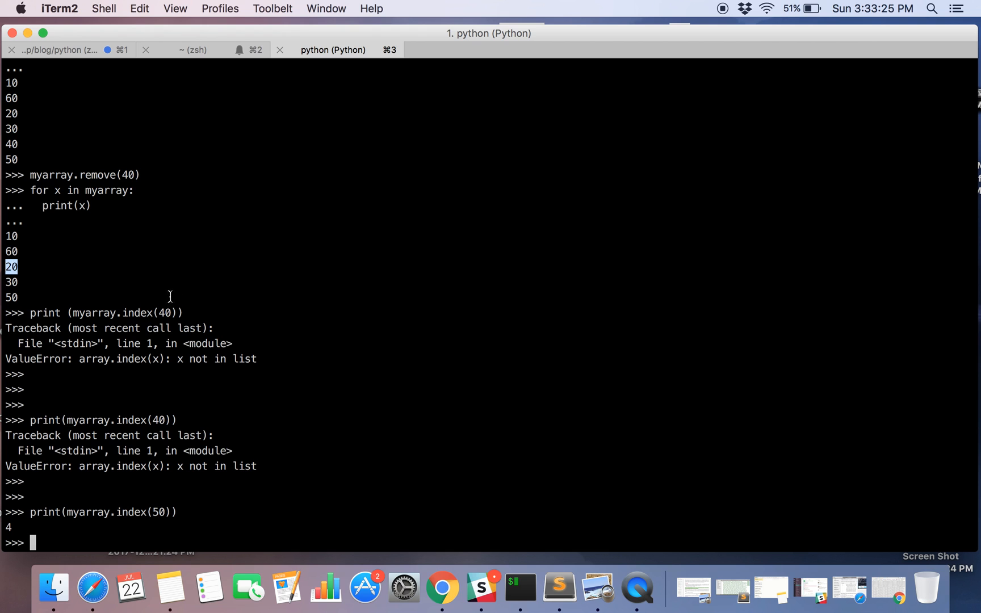
left_click(441, 588)
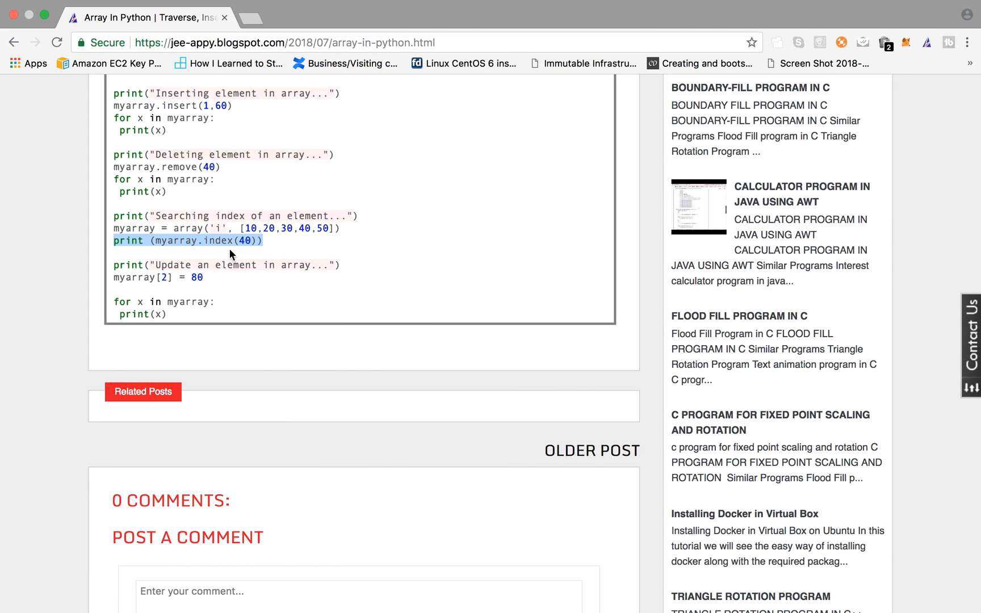
left_click(112, 283)
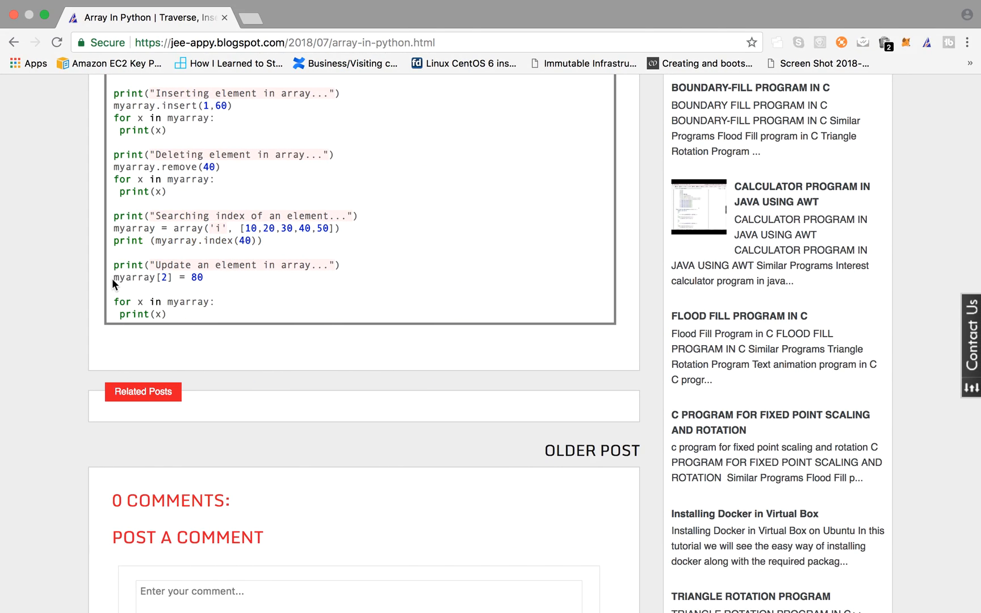
triple_click(156, 277)
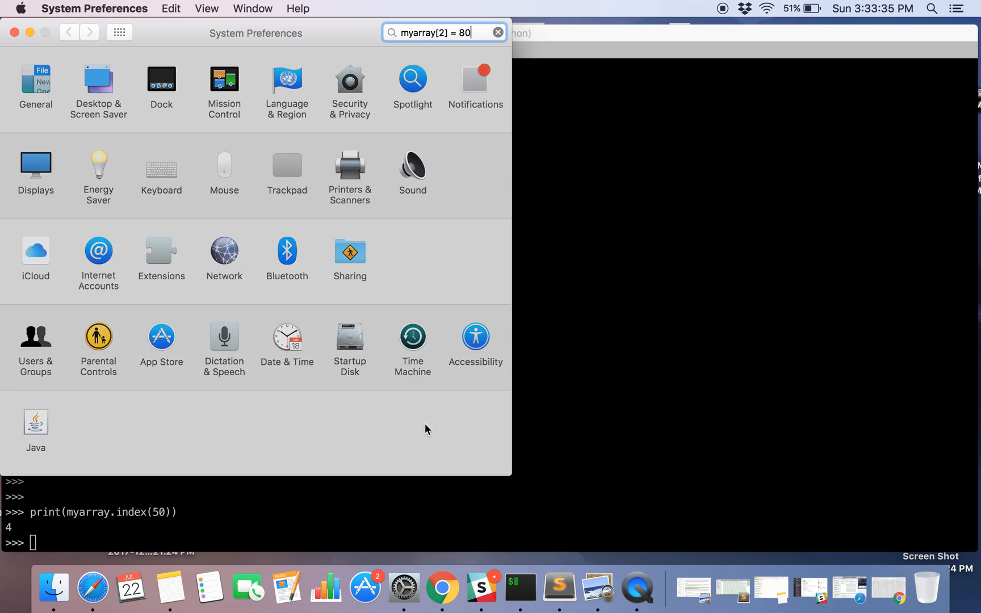
- Clear the mistaken System Preferences search and close that window
key("backspace")
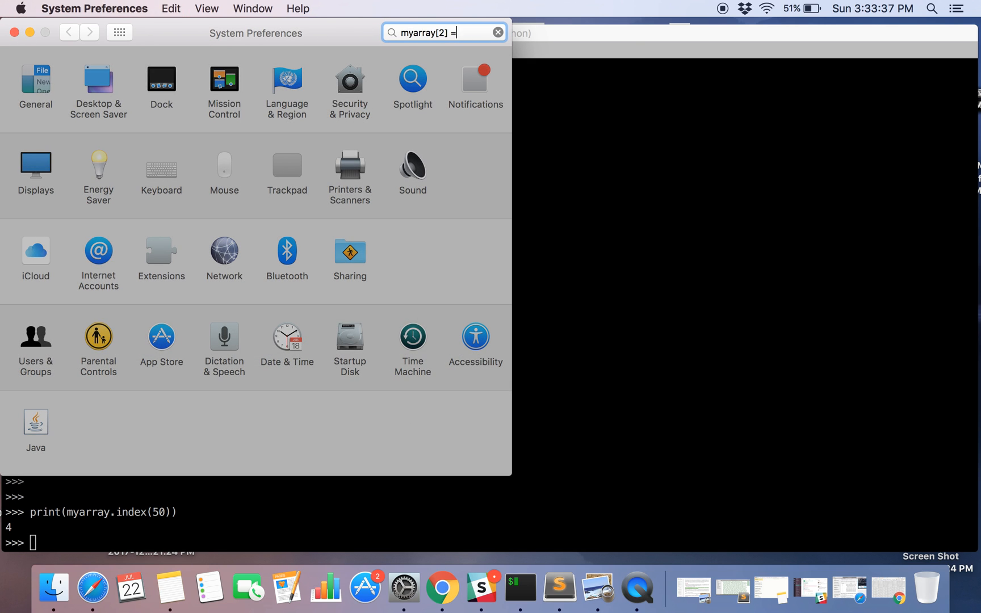
left_click(497, 32)
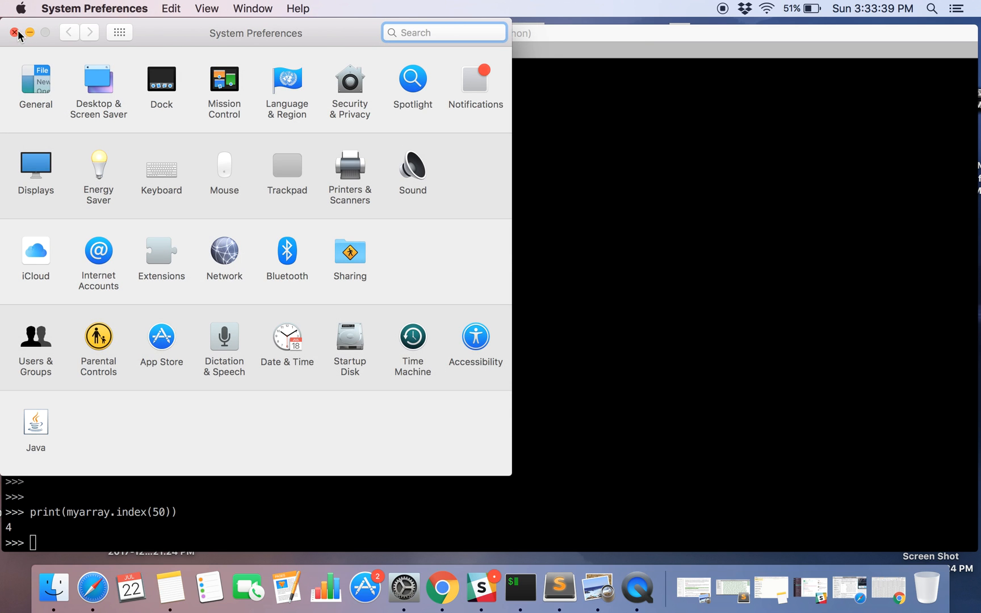
left_click(13, 32)
type("myarray[2] = 80")
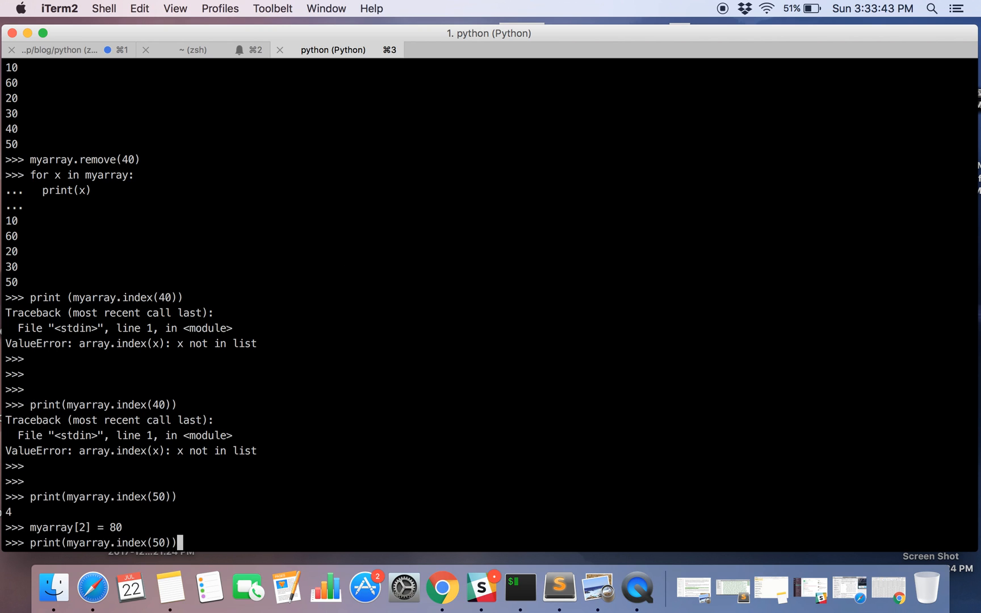
- Apply the update myarray[2] = 80 and print index 2, showing 80
type("print (myarray.index(40))")
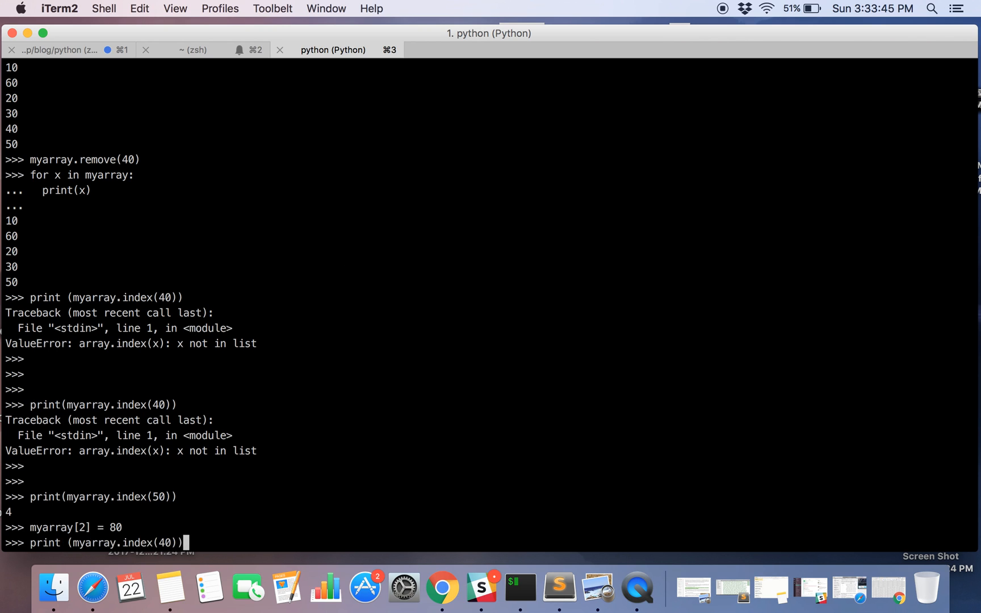
type("for x in myarray:")
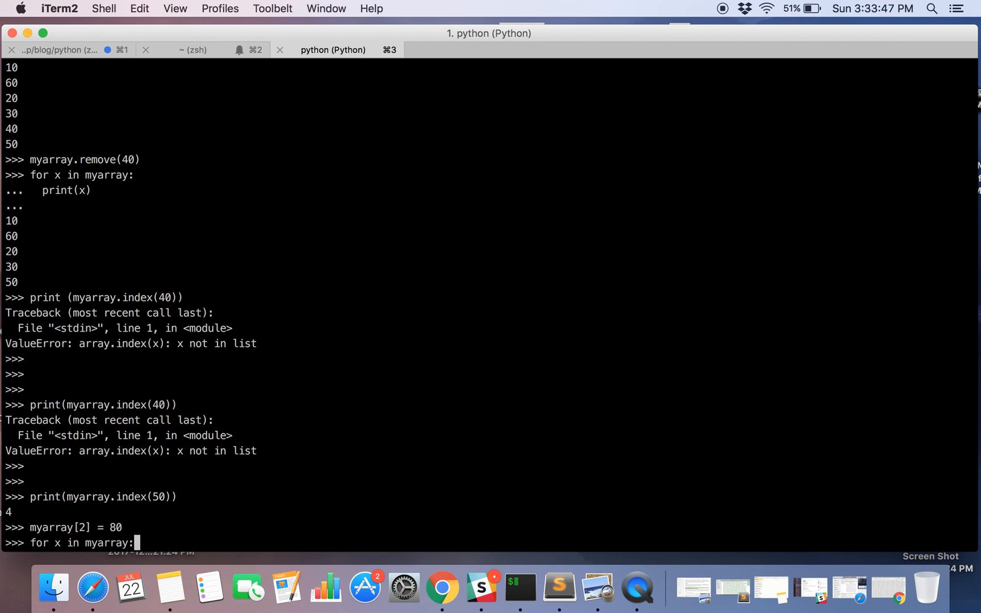
type("print(myarray[1])")
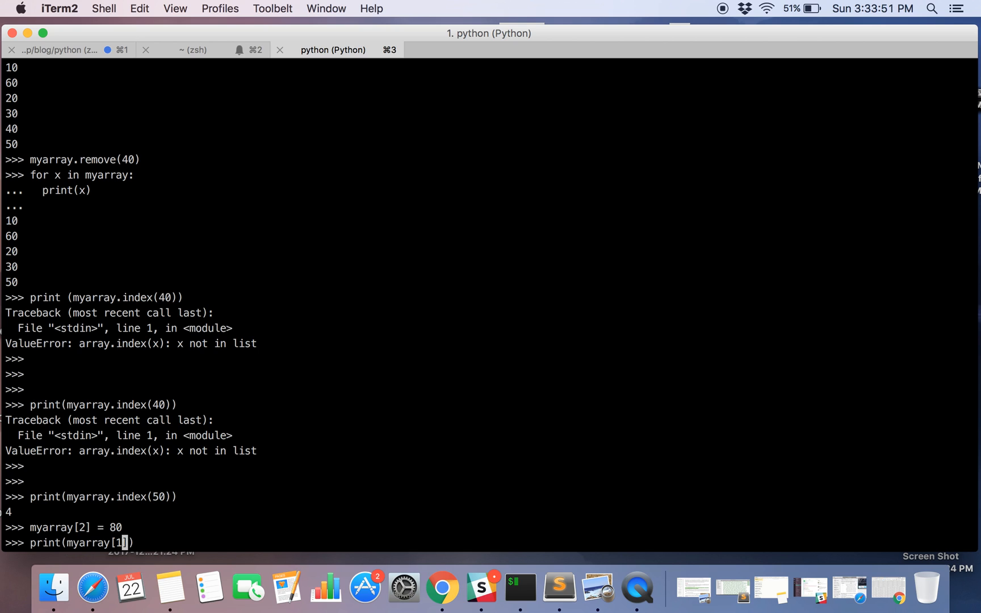
type("2")
key("Return")
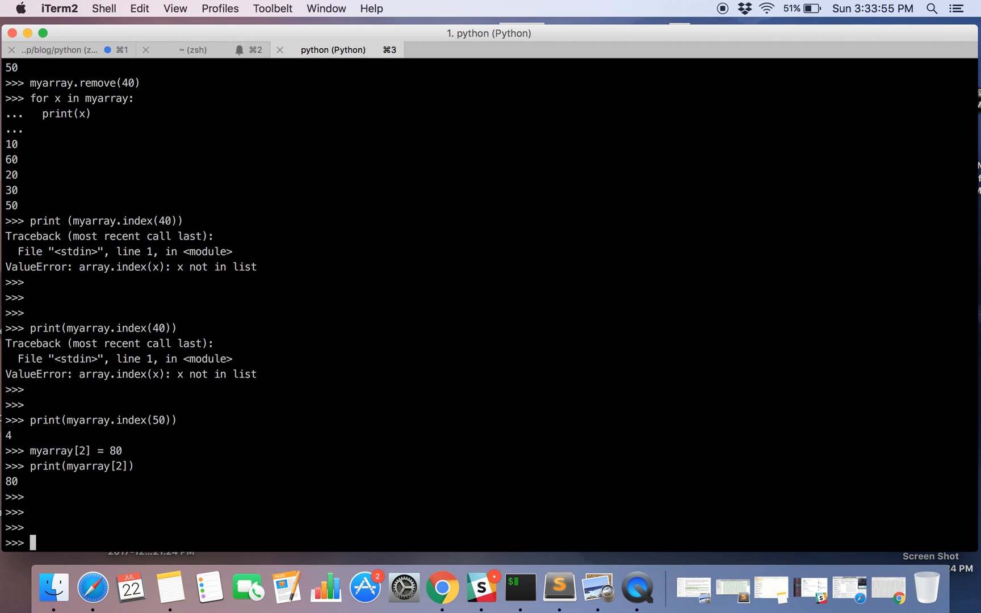
- Enter a for-loop printing each element of the updated array
type("print(myarray.index(40))")
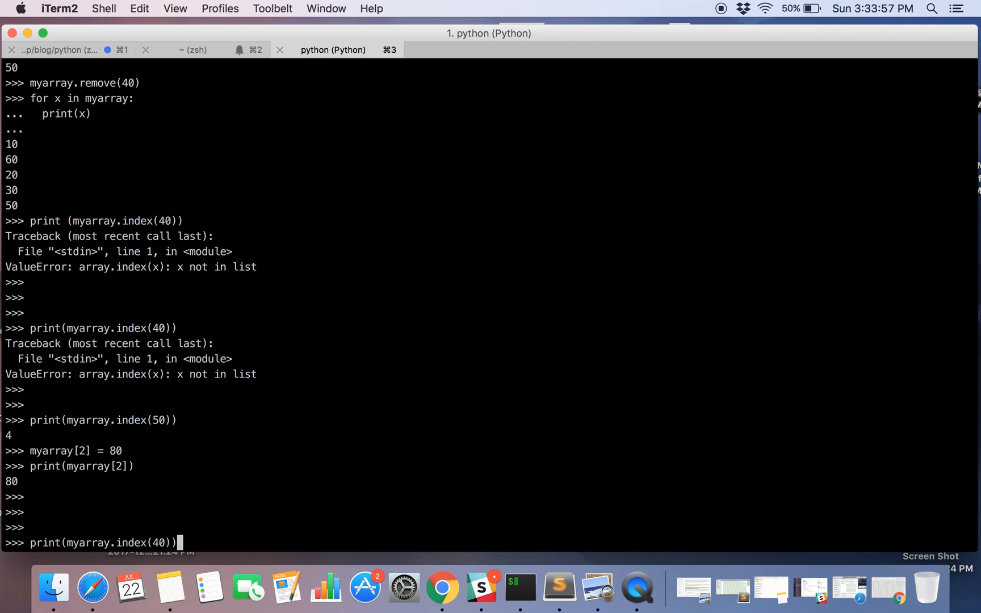
type("for x in myarray:")
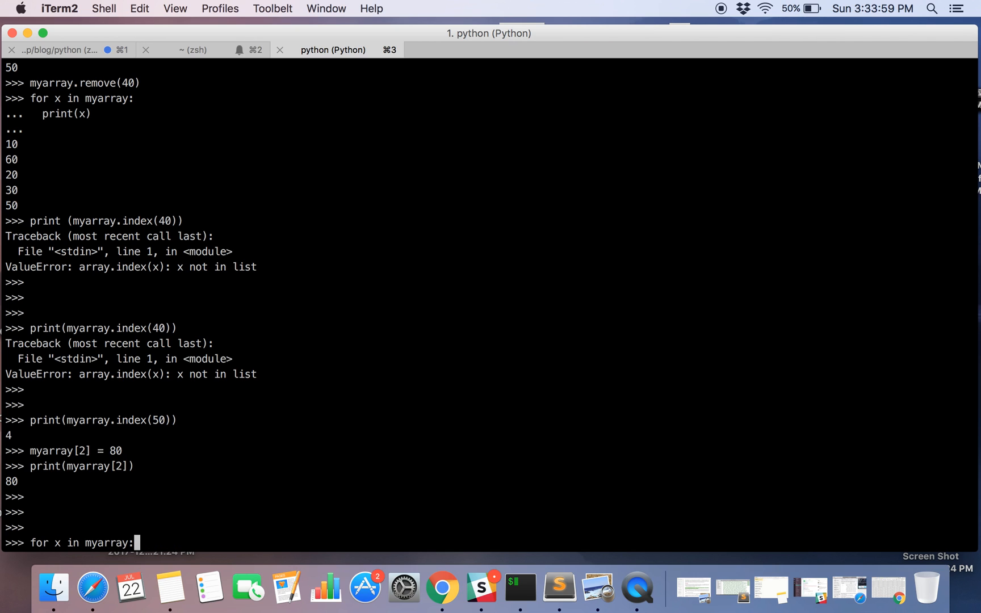
type("print(myarray.index(50))")
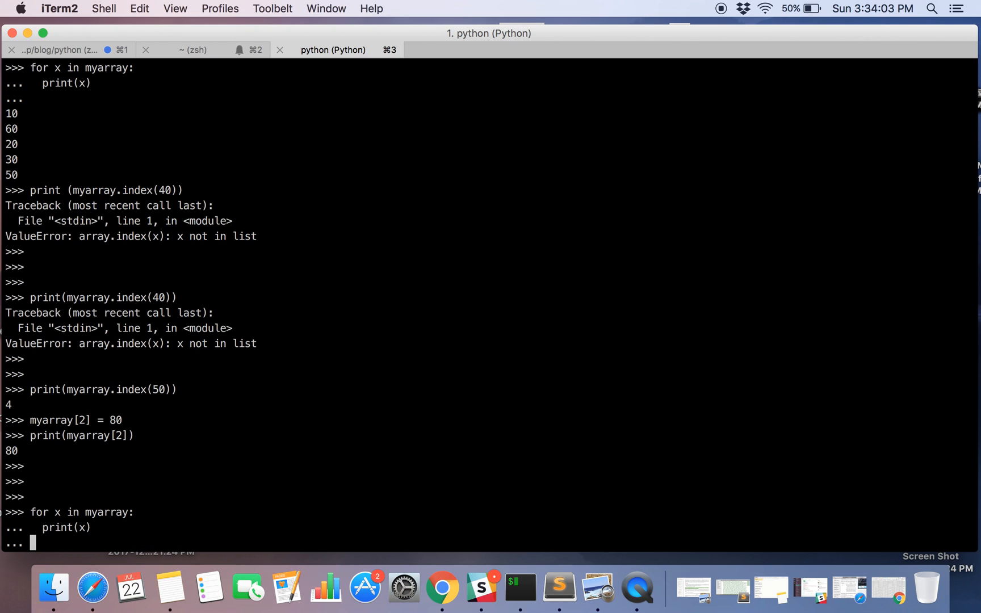
key("Return")
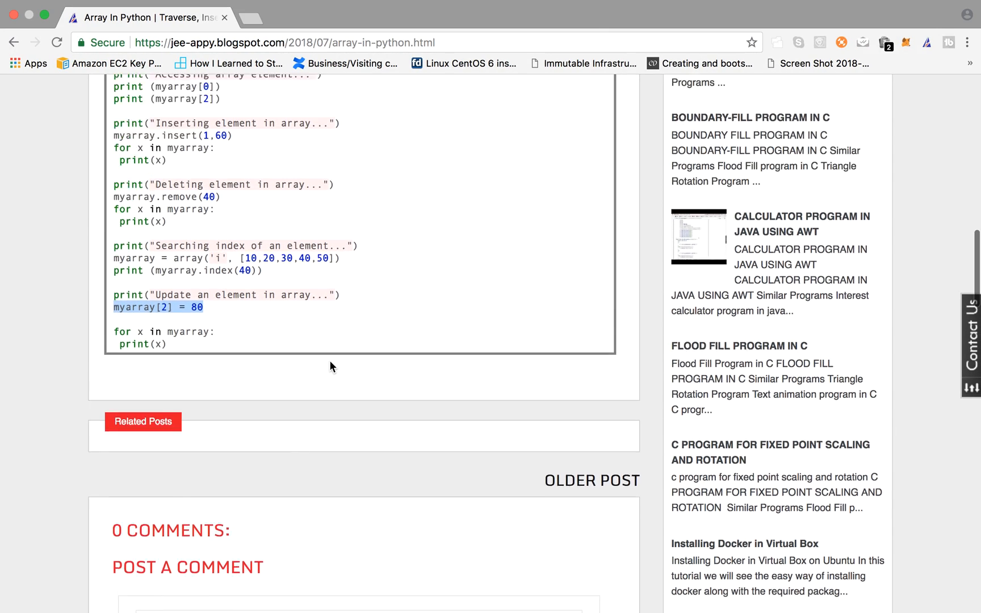
- Scroll the Appychip post up to its title and array definitions
scroll("up", 3)
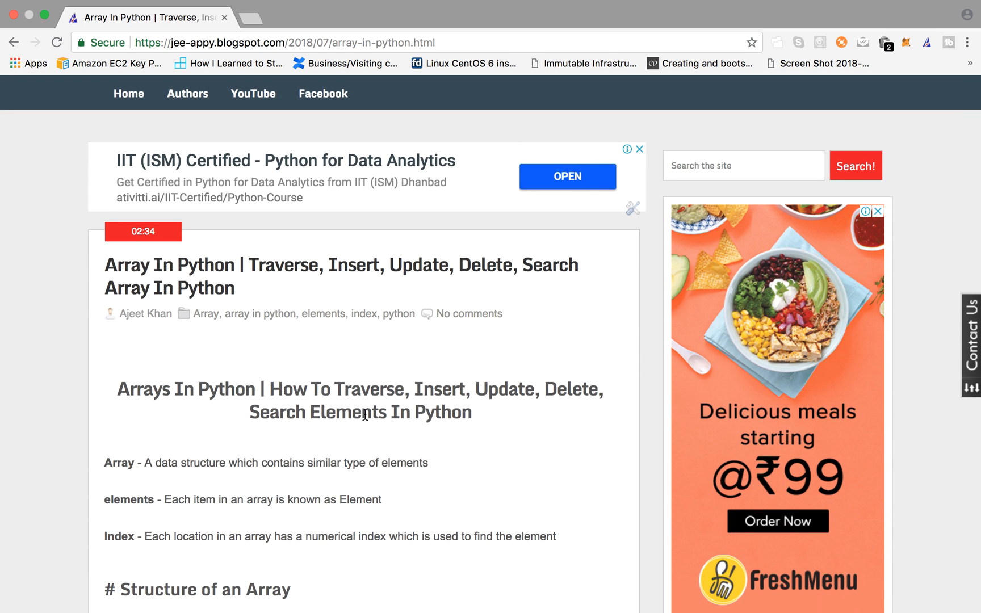
mouse_move(724, 15)
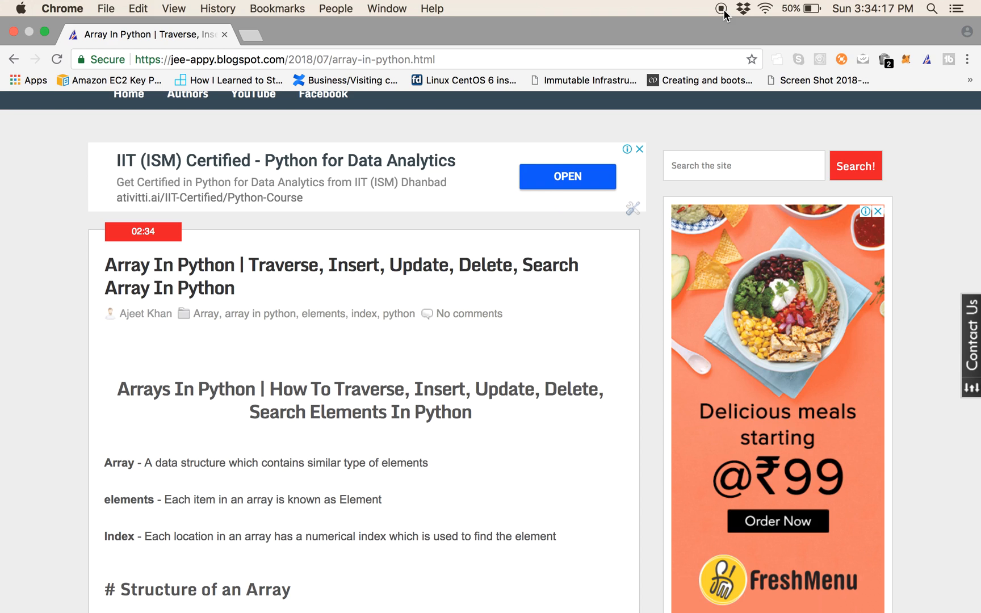